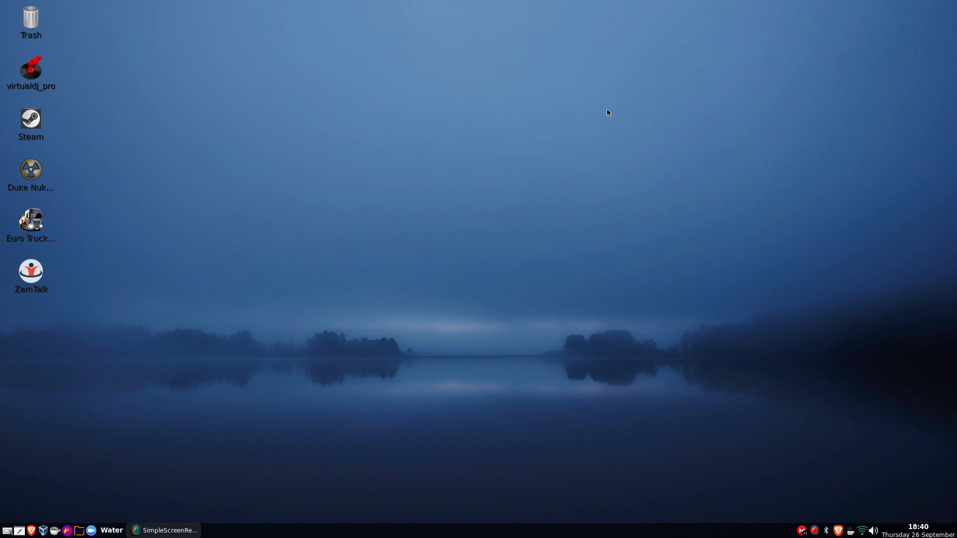
mouse_move(426, 129)
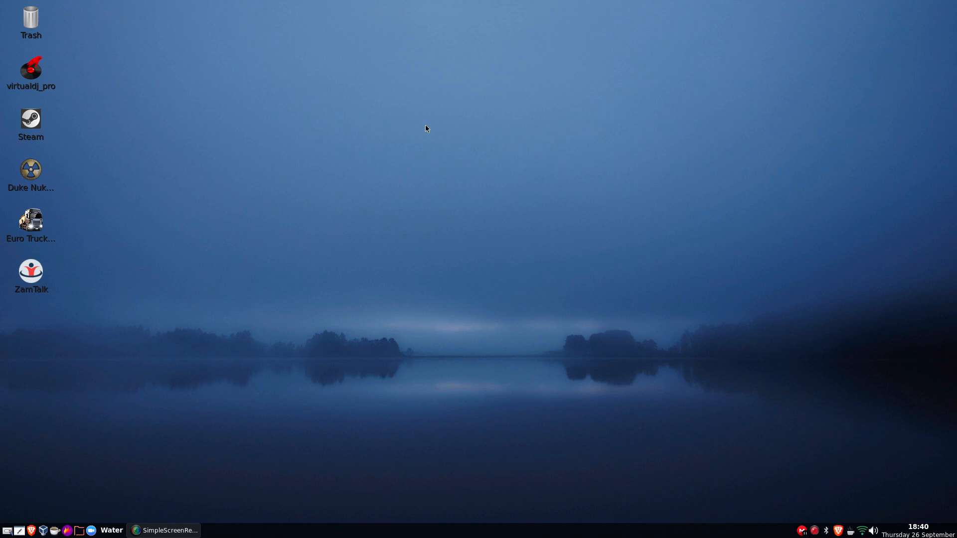
- Launch Synaptic from the Openbox desktop menu, bringing up its root password prompt
right_click(426, 129)
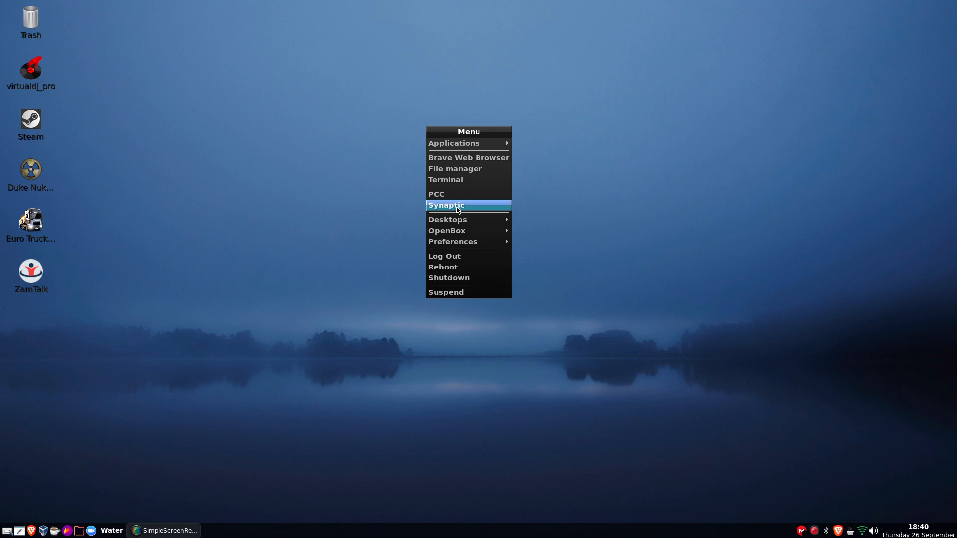
left_click(446, 206)
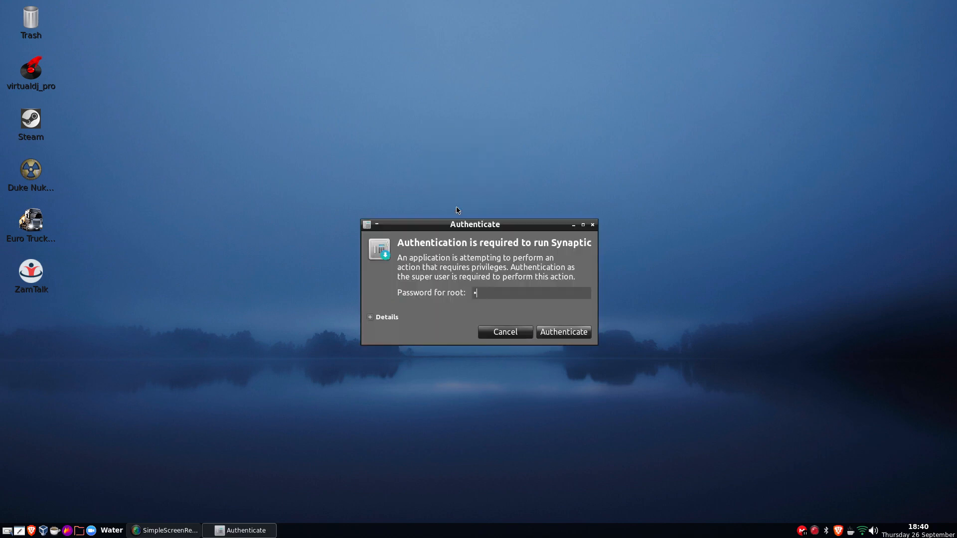
- Authenticate as root and search Synaptic for 'bbswitch', finding dkms-bbswitch
left_click(562, 332)
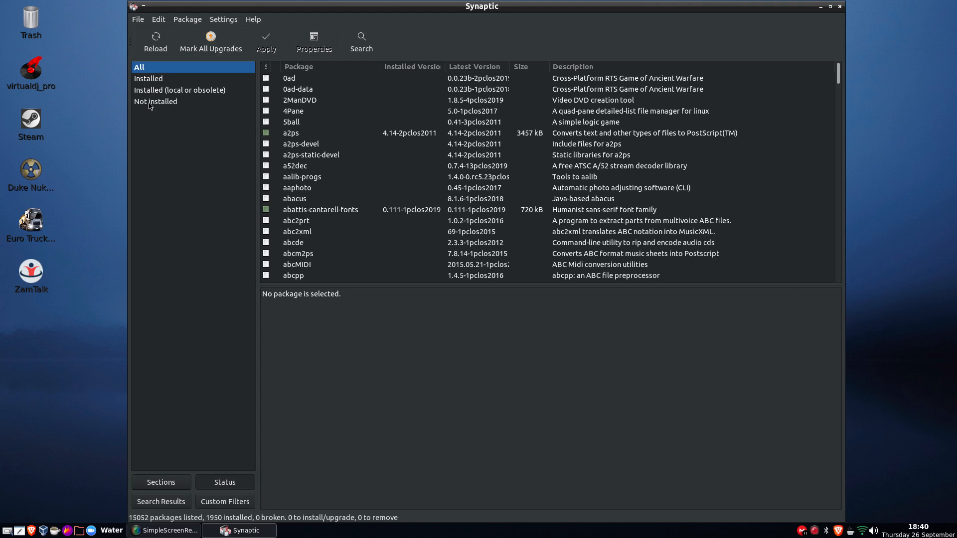
mouse_move(159, 145)
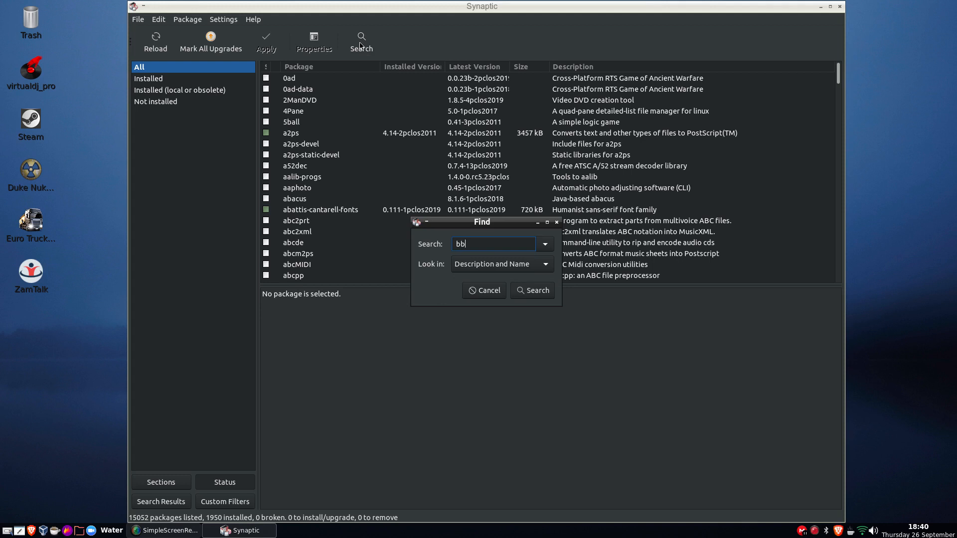
type("switch")
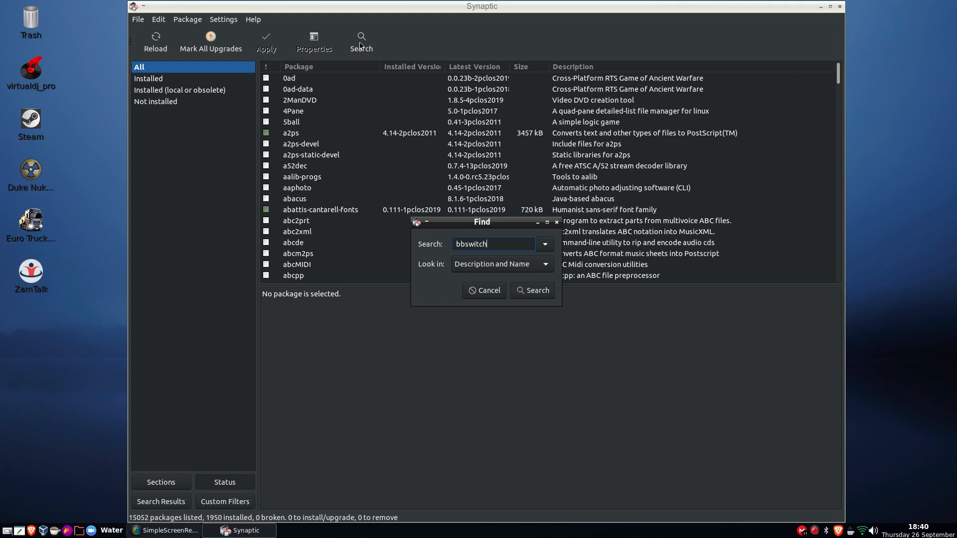
left_click(532, 290)
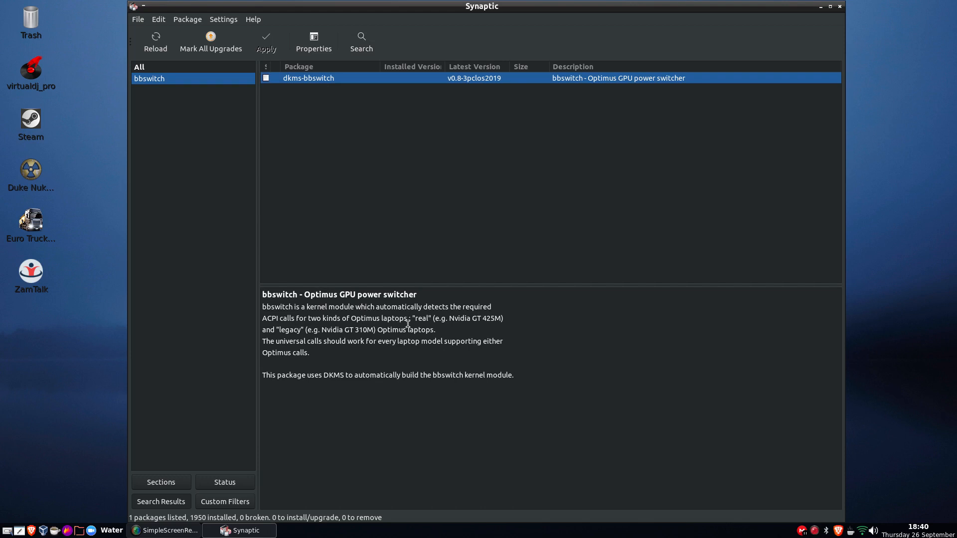
mouse_move(450, 327)
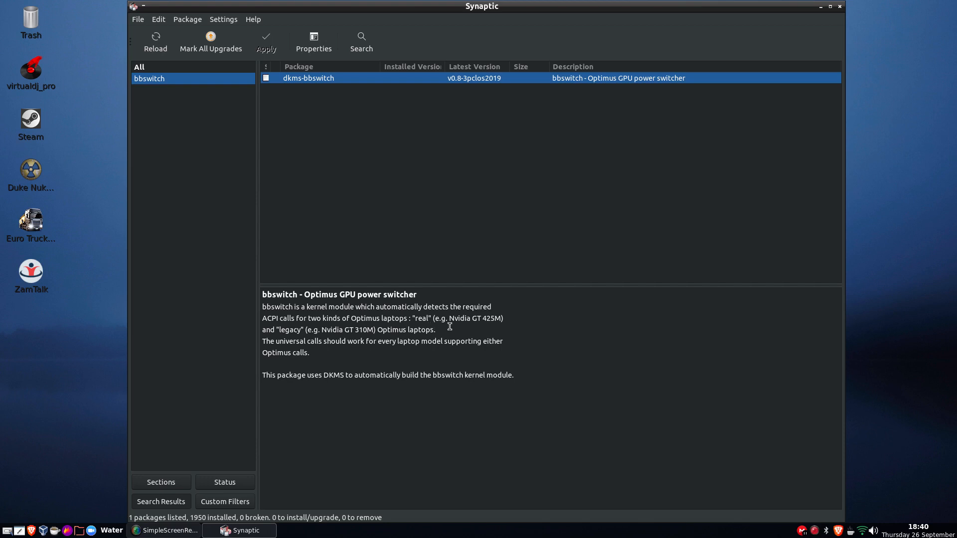
mouse_move(476, 329)
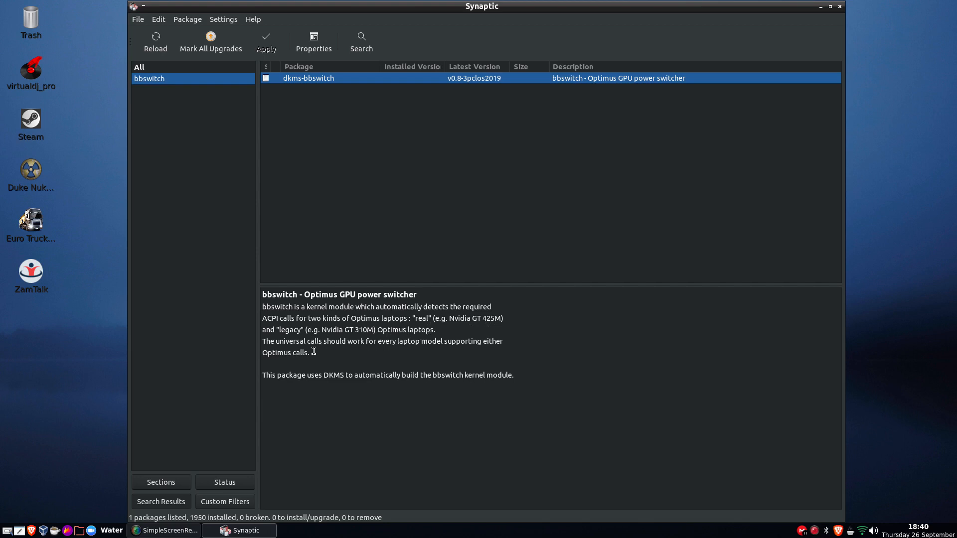
mouse_move(410, 354)
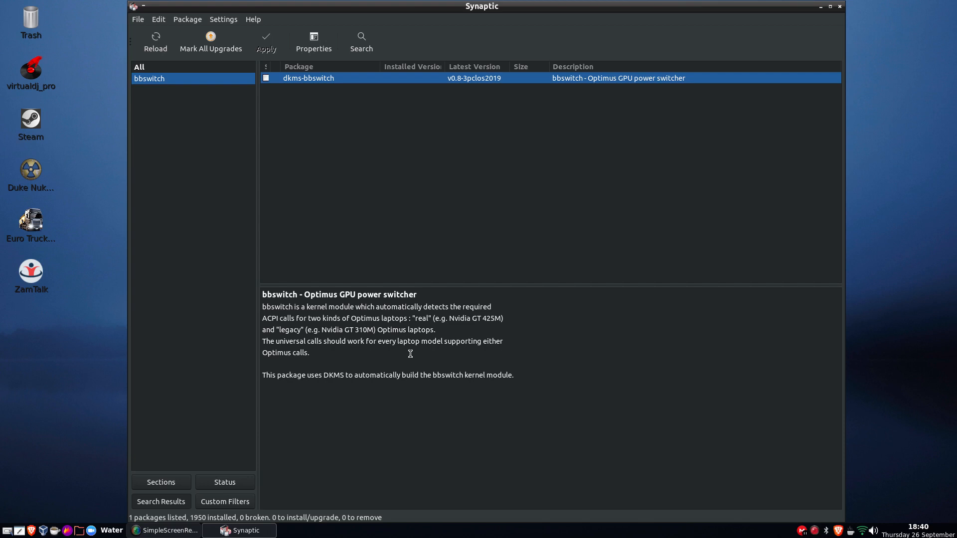
mouse_move(265, 78)
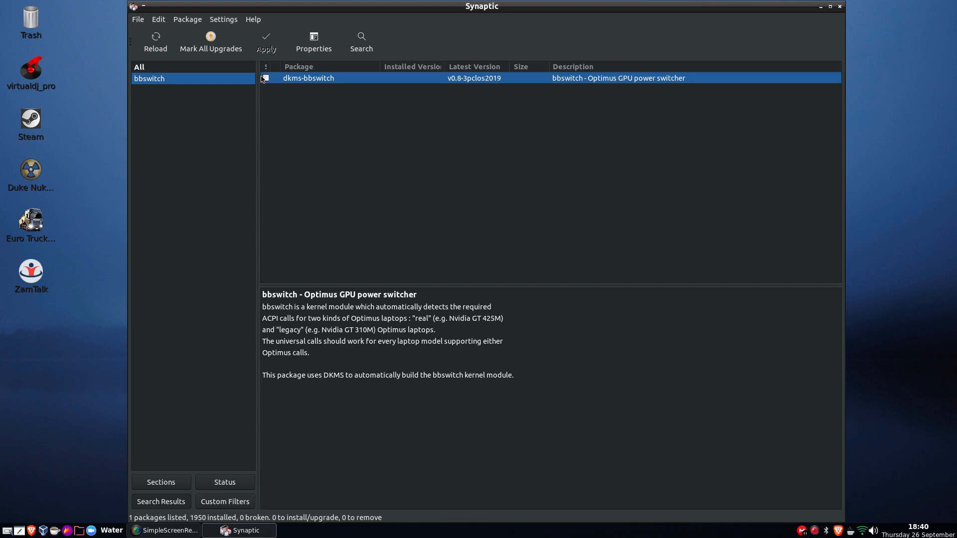
- Mark dkms-bbswitch for installation and accept the required dkms and dkms-minimal upgrades
left_click(265, 78)
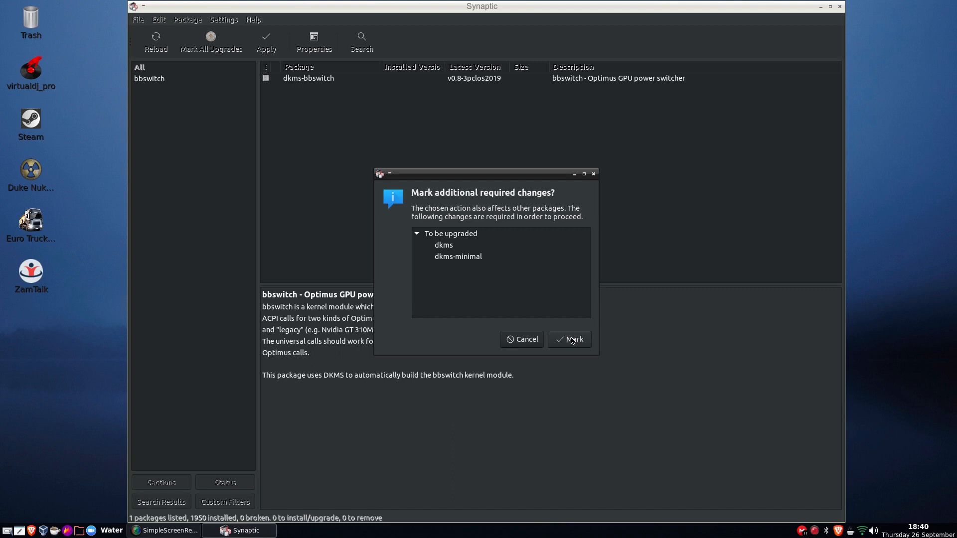
left_click(569, 339)
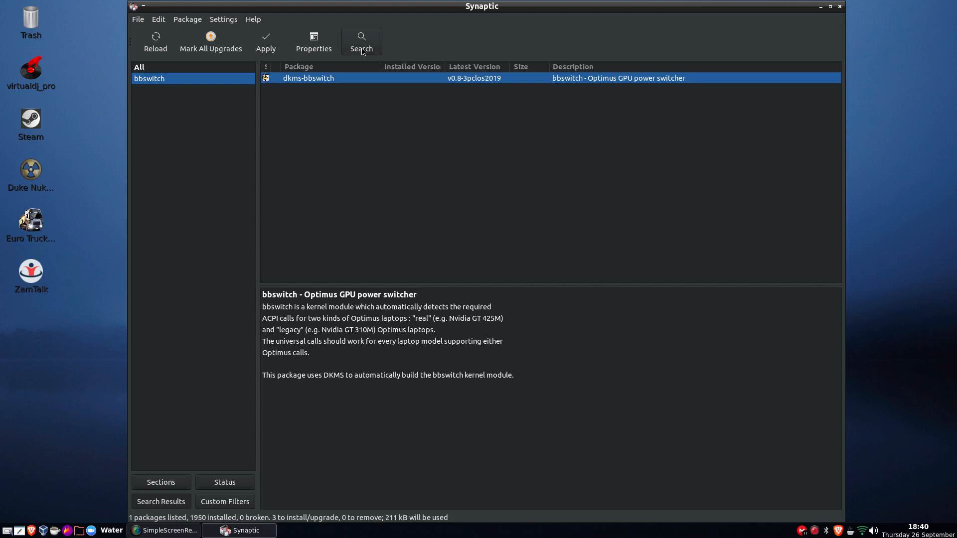
- Search for 'nvidia', mark bumblebee for installation and accept the extra NVIDIA driver changes
left_click(361, 39)
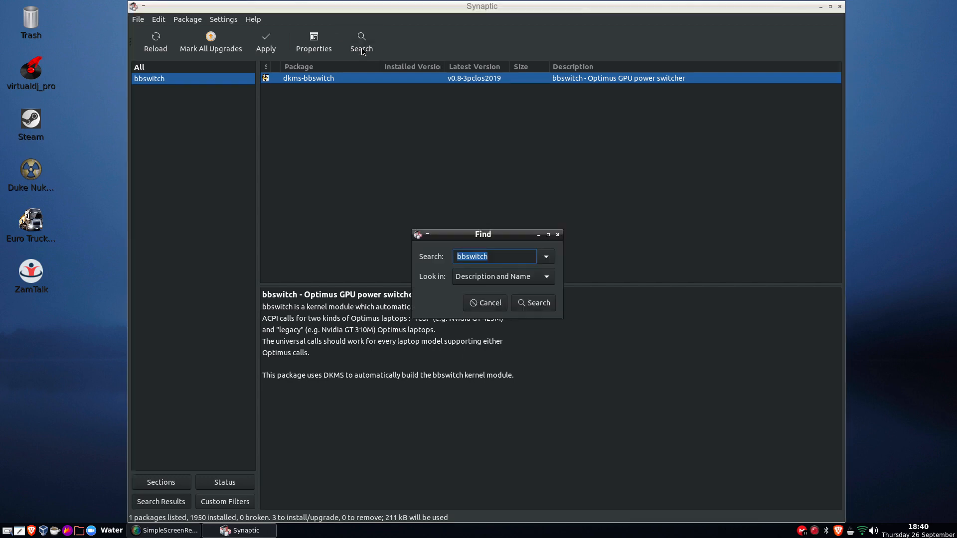
type("n")
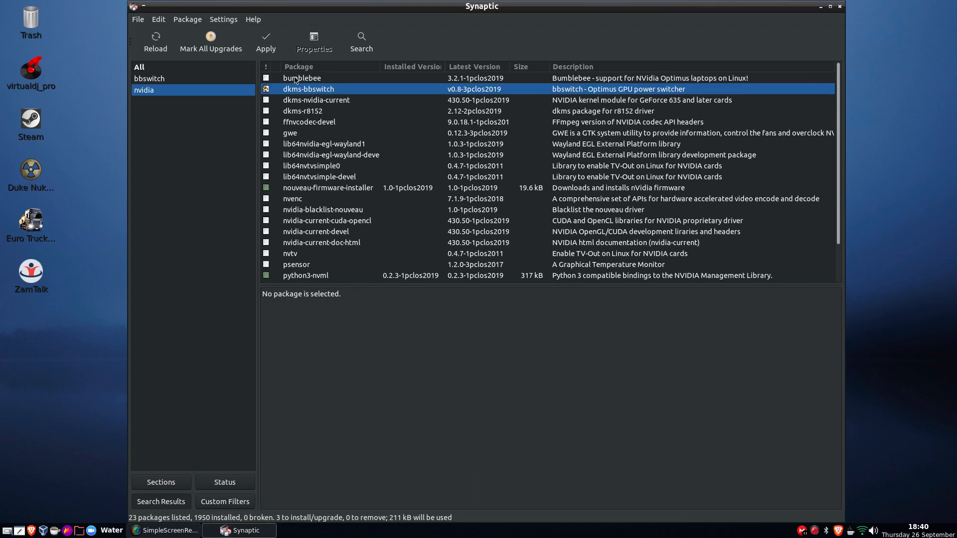
left_click(301, 77)
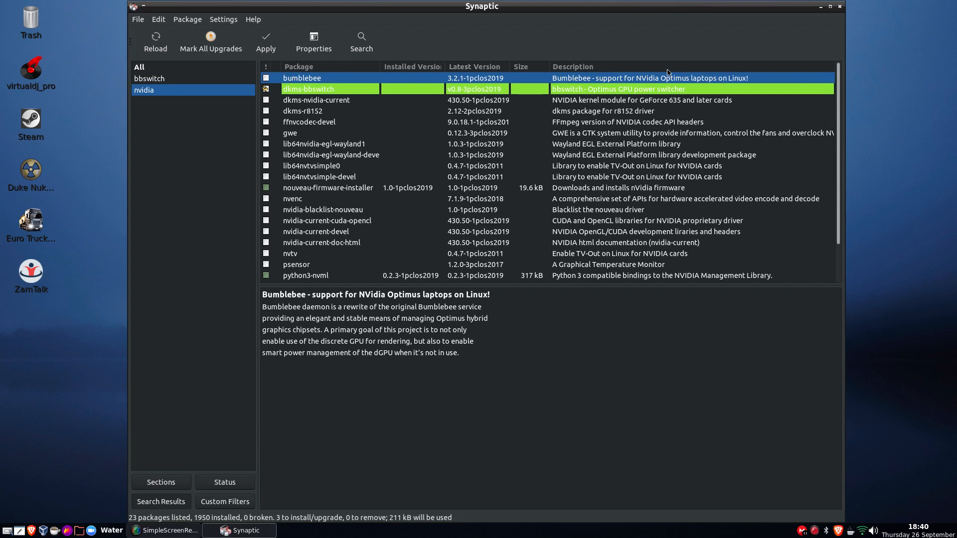
mouse_move(349, 316)
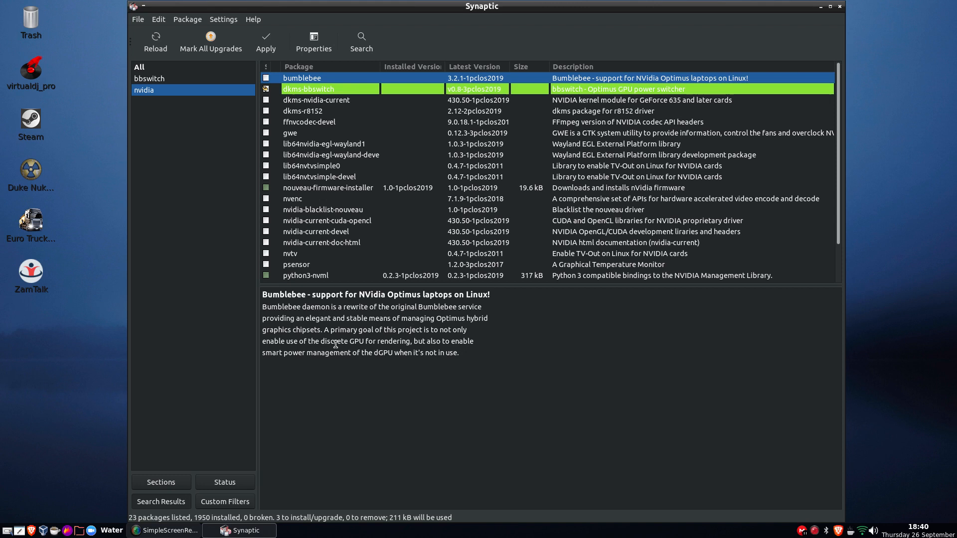
mouse_move(459, 356)
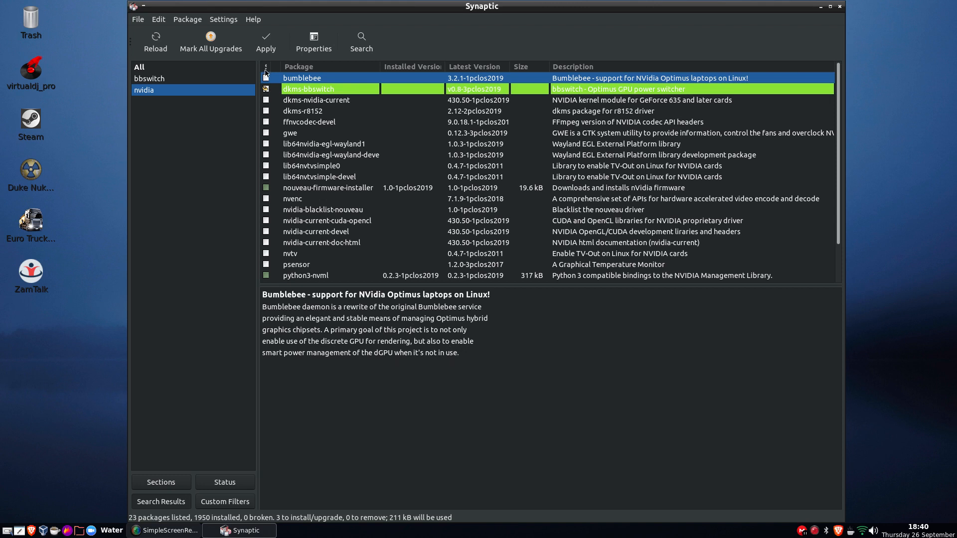
left_click(267, 88)
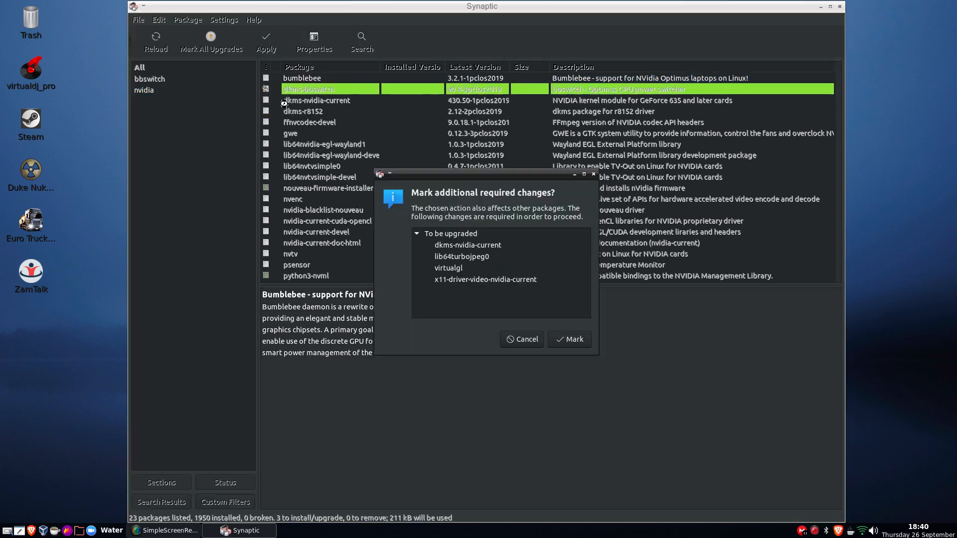
mouse_move(469, 251)
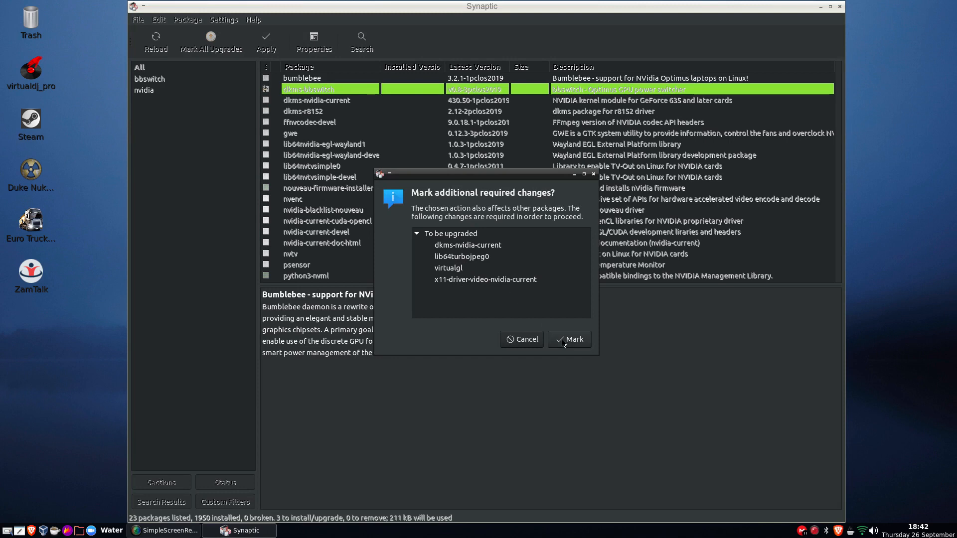
left_click(568, 339)
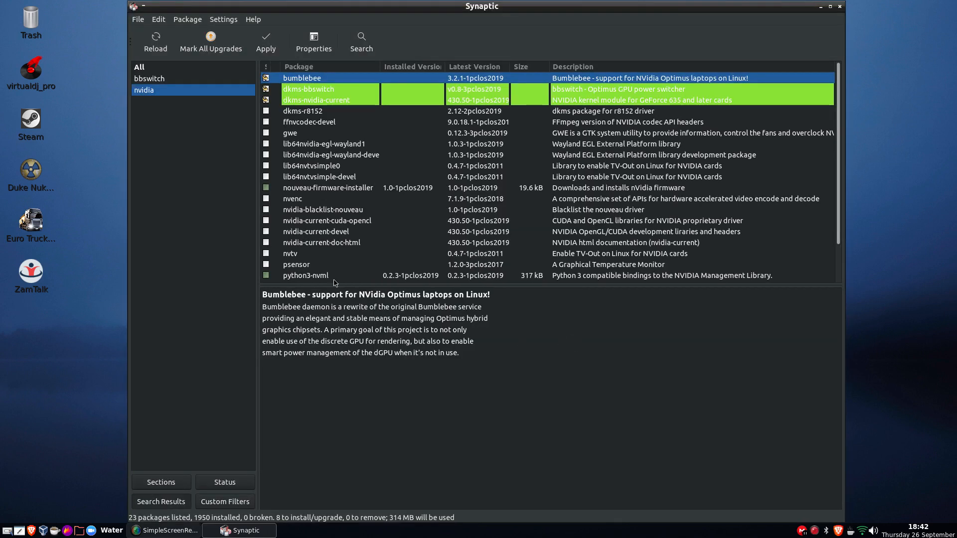
mouse_move(319, 204)
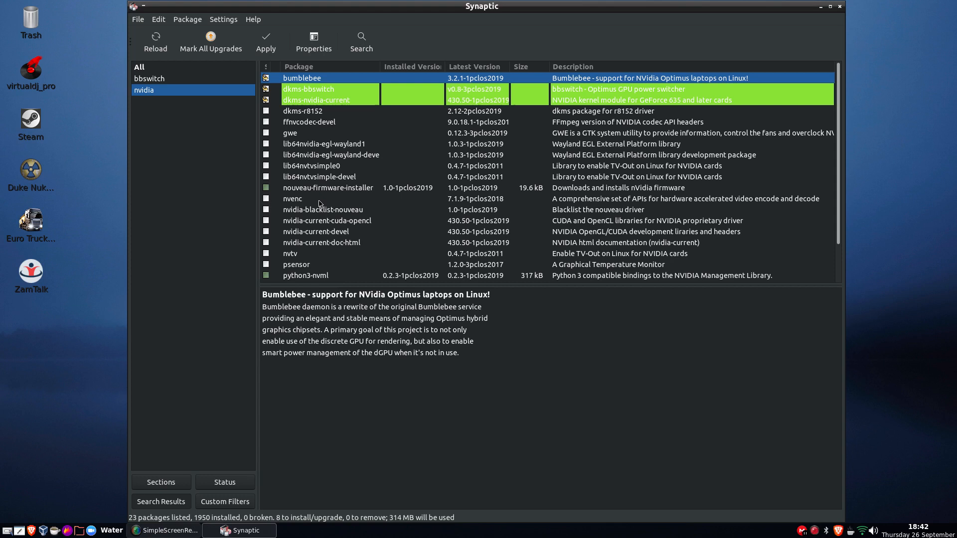
mouse_move(322, 218)
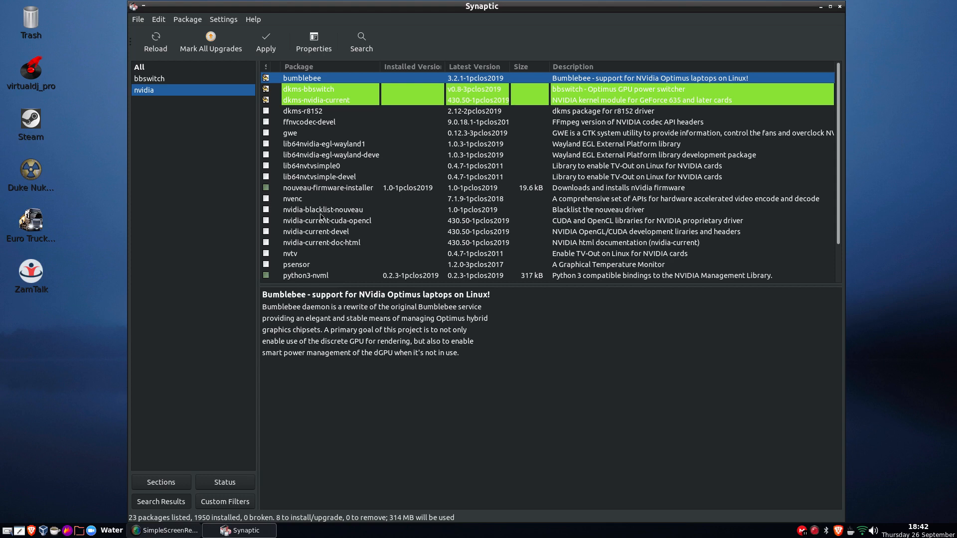
mouse_move(309, 96)
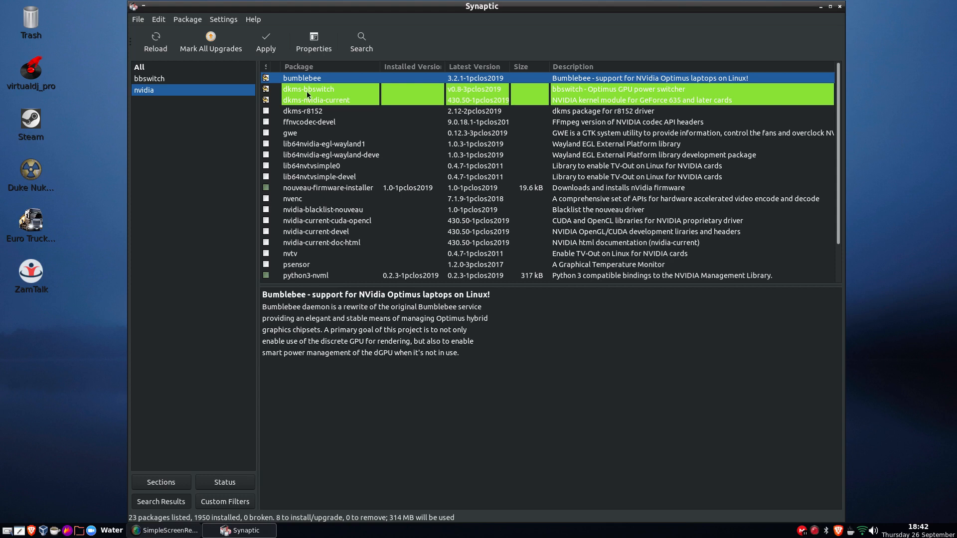
- Apply the eight marked changes so Synaptic installs them and shows the output report
left_click(265, 42)
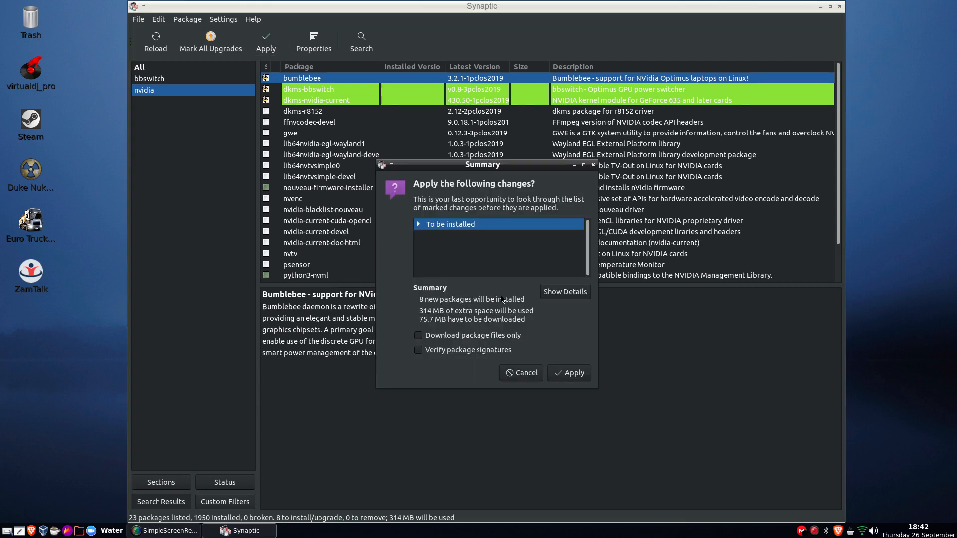
left_click(568, 372)
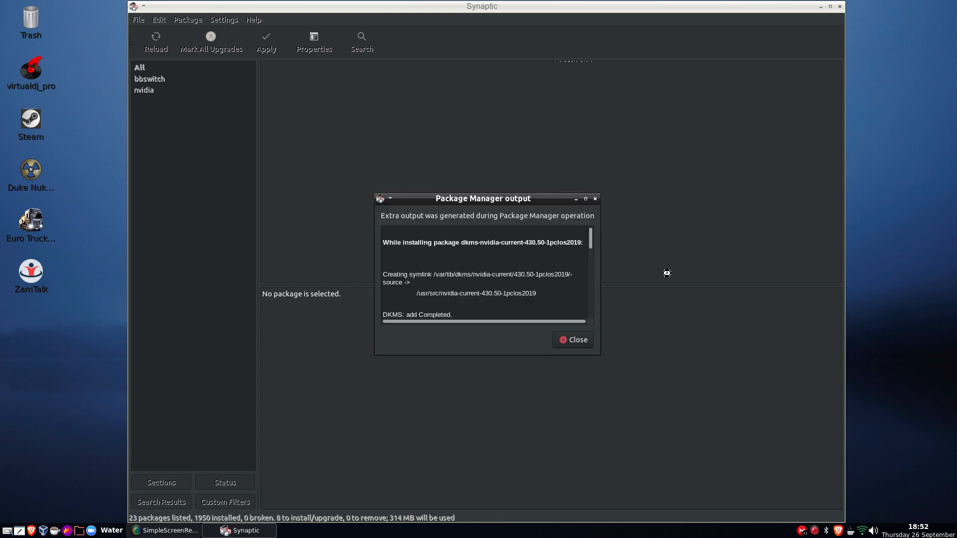
- Scroll through the output report's bumblebeed warnings and close it
scroll("down", 3)
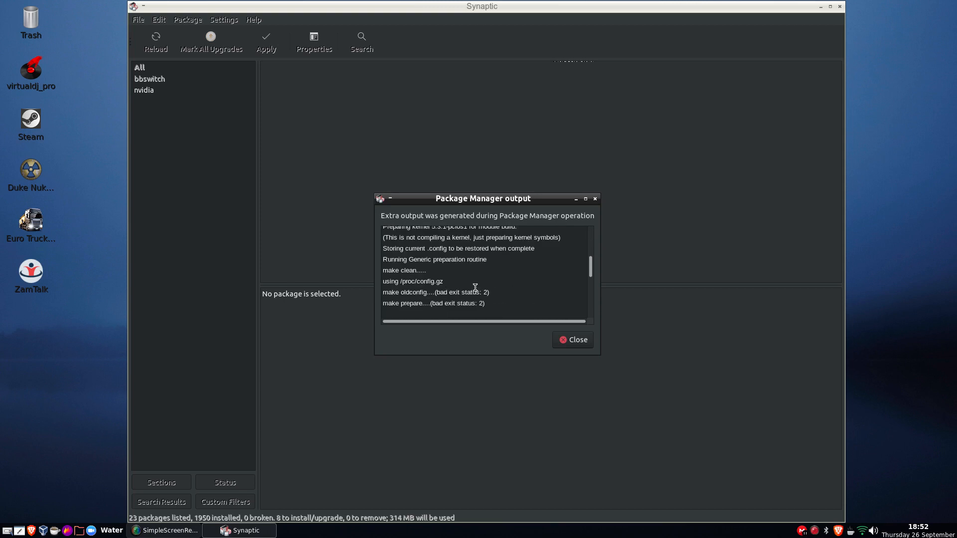
scroll("down", 3)
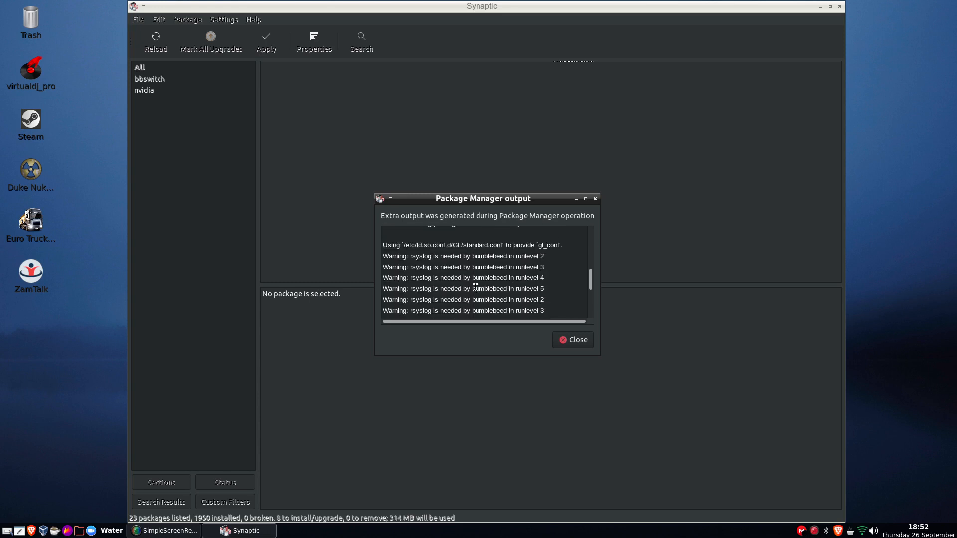
scroll("down", 3)
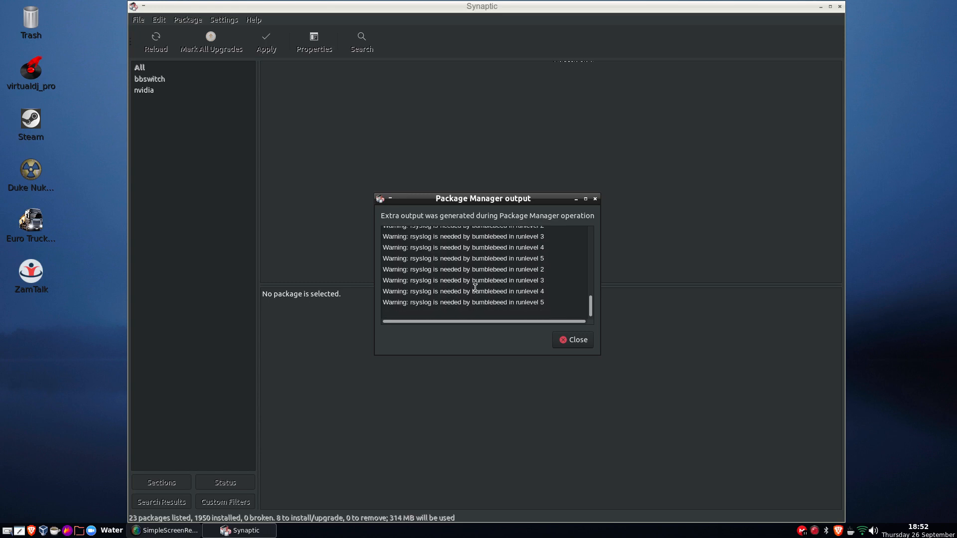
left_click(572, 340)
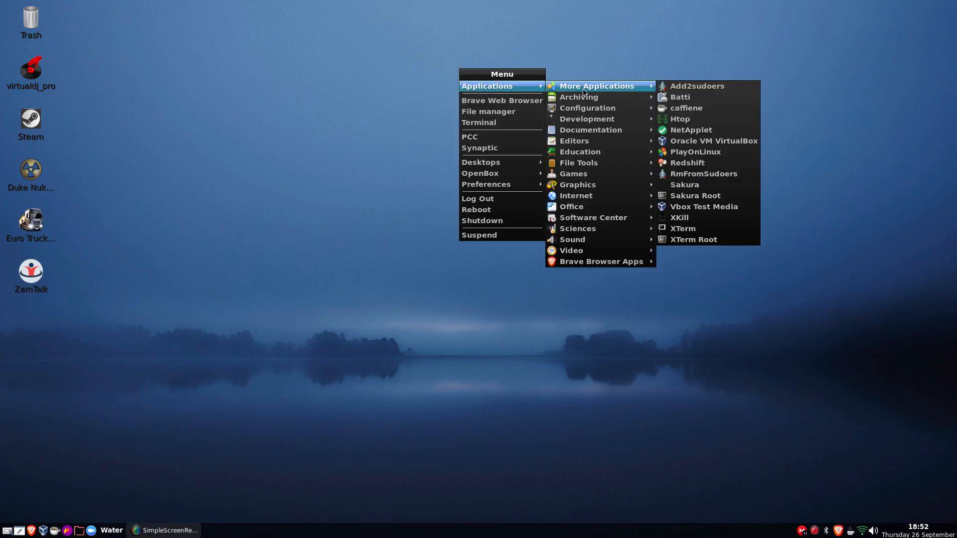
mouse_move(586, 119)
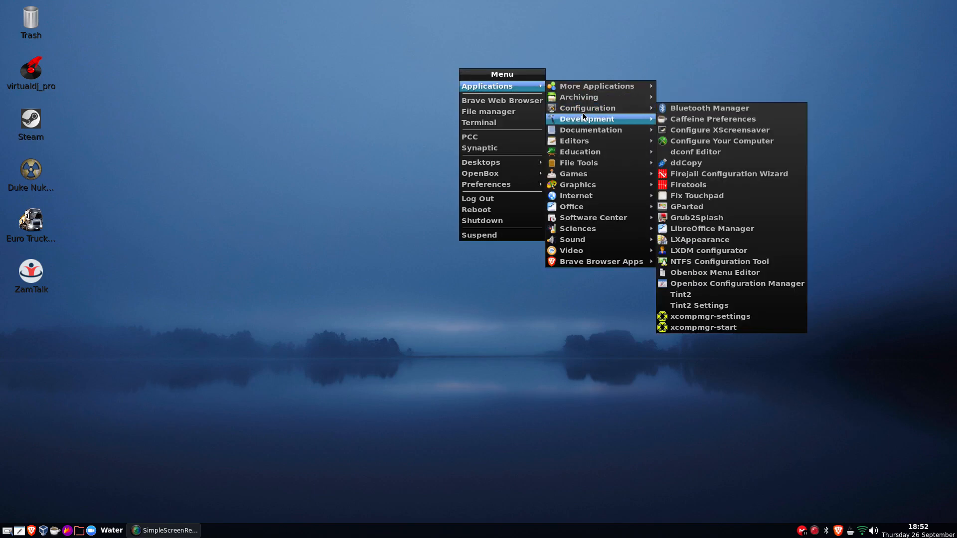
mouse_move(601, 261)
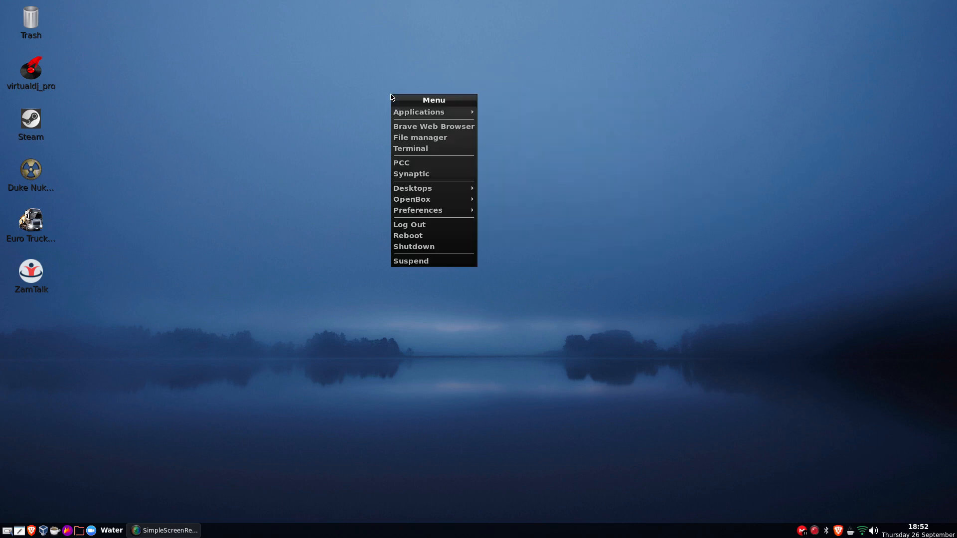
- Expand the Applications categories in the Openbox desktop menu
left_click(419, 112)
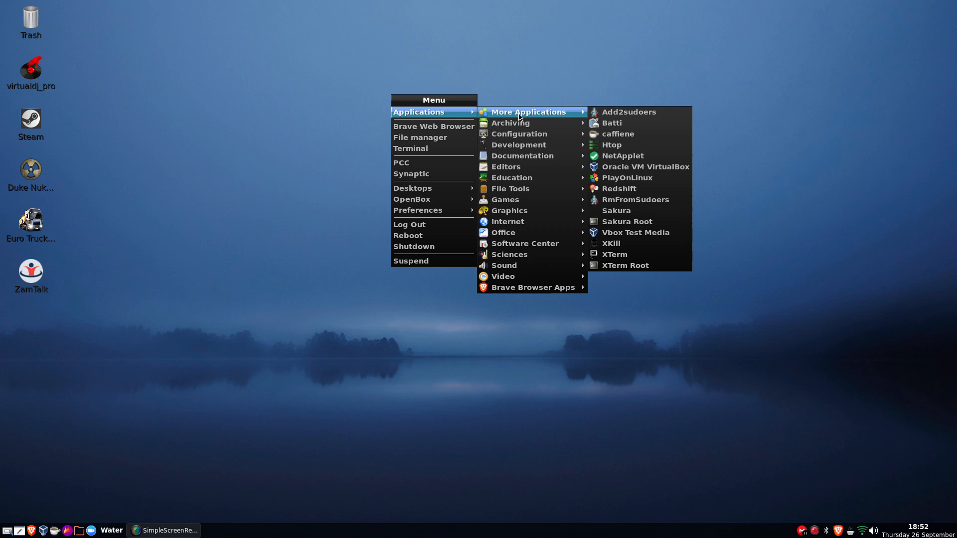
mouse_move(547, 113)
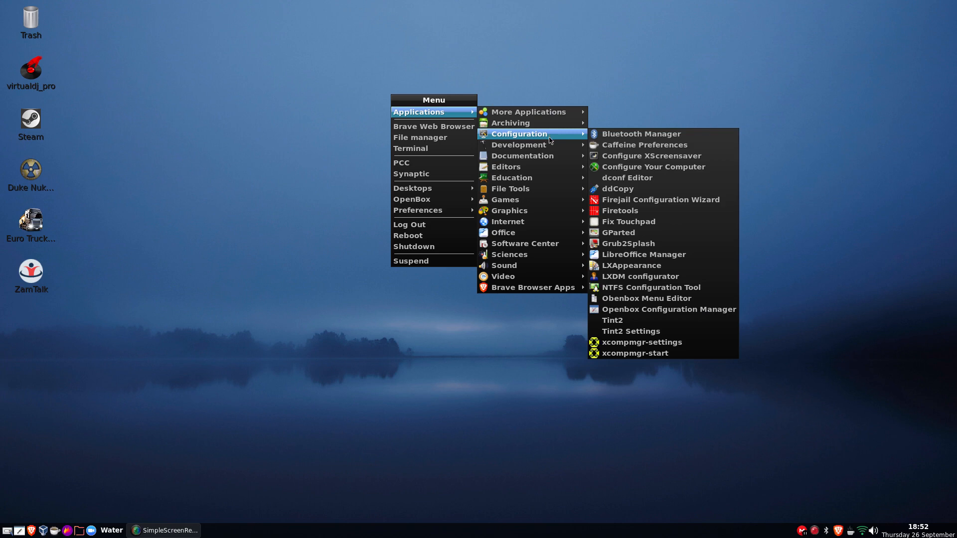
mouse_move(564, 142)
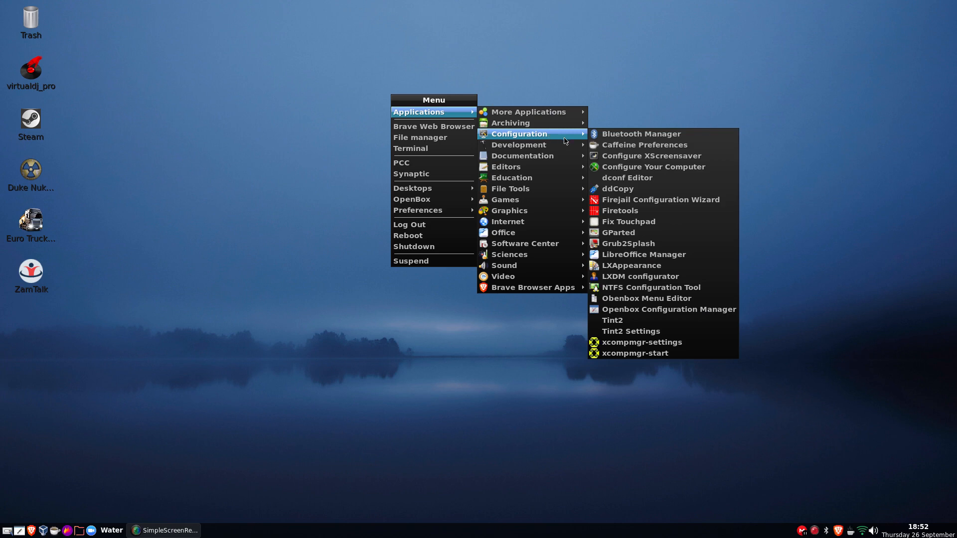
mouse_move(522, 156)
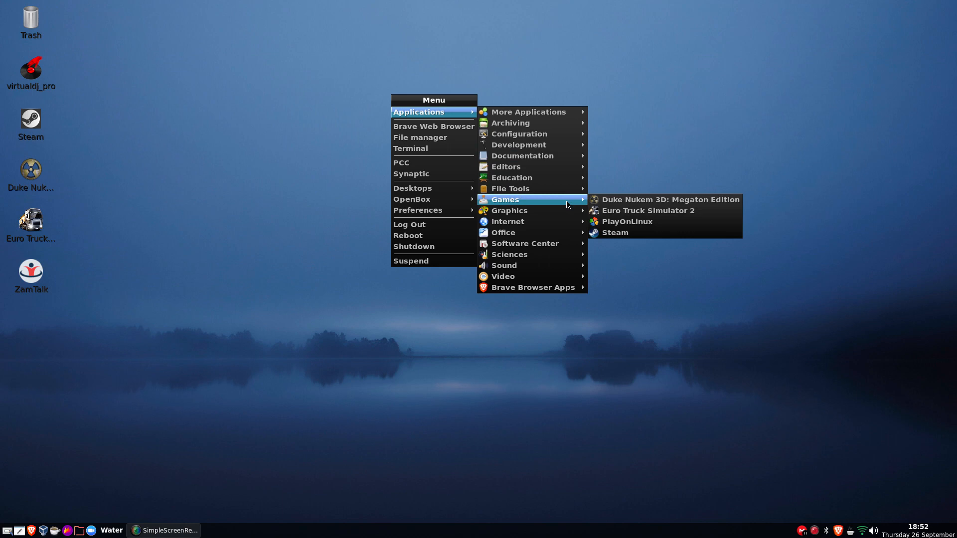
mouse_move(523, 243)
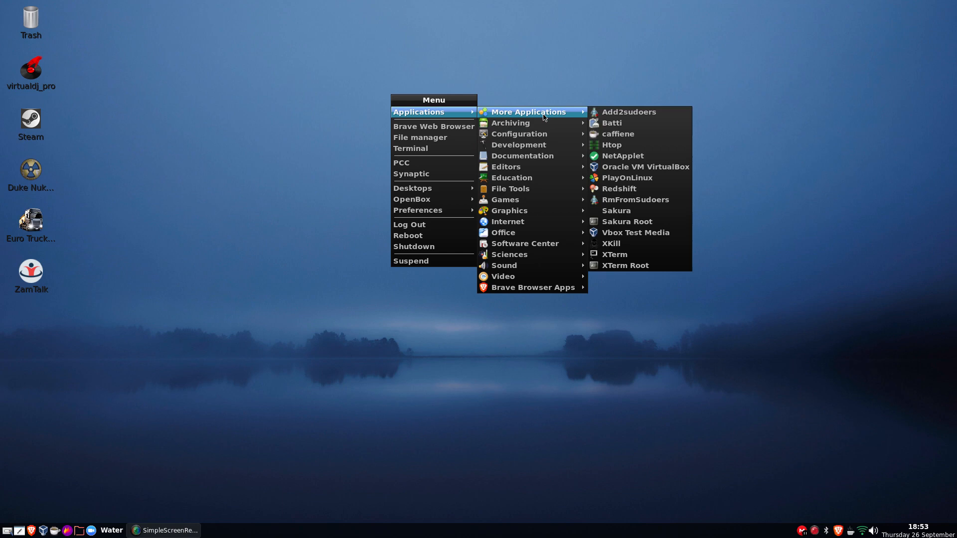
mouse_move(628, 111)
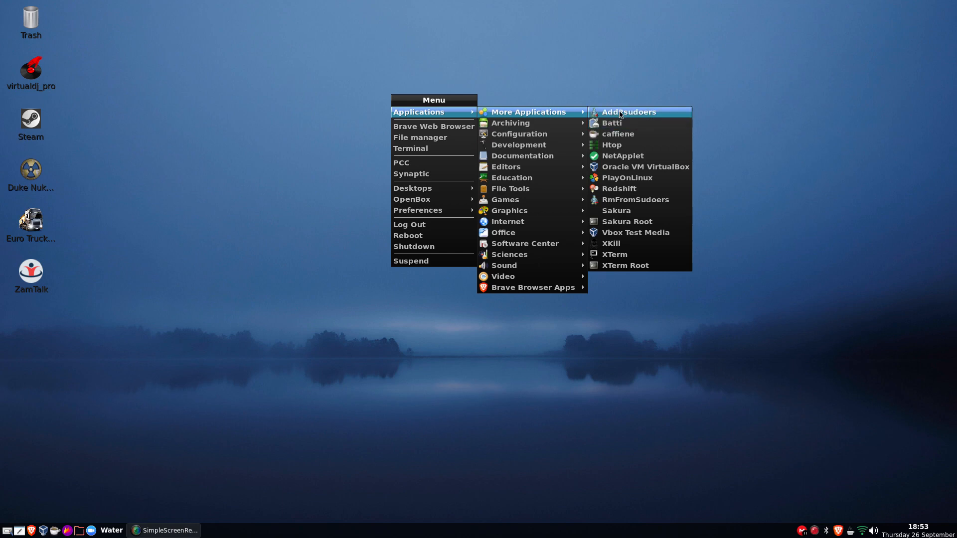
mouse_move(645, 167)
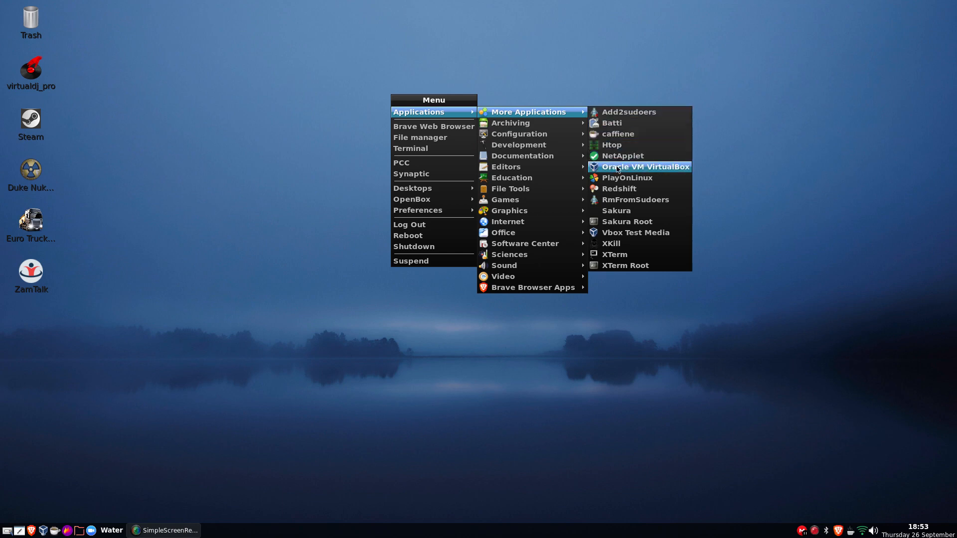
mouse_move(626, 222)
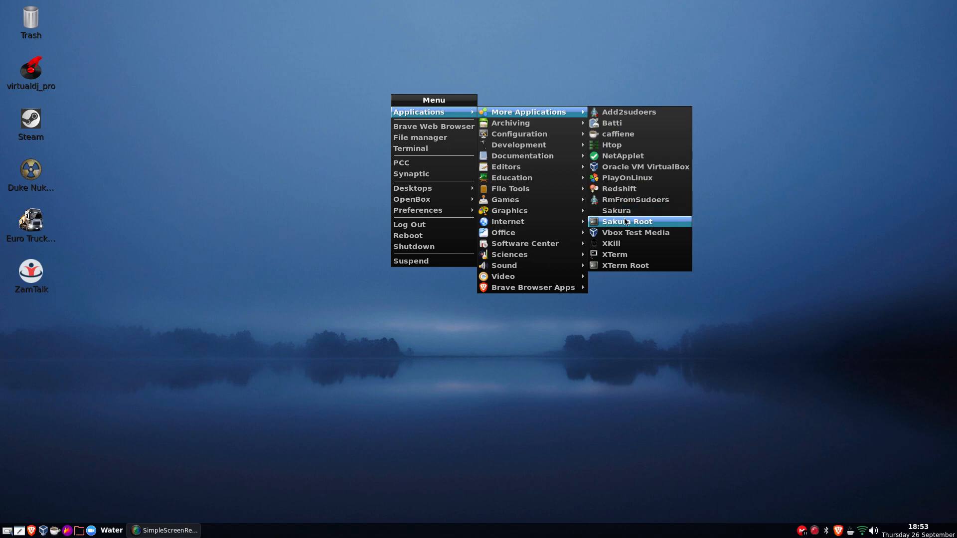
mouse_move(623, 243)
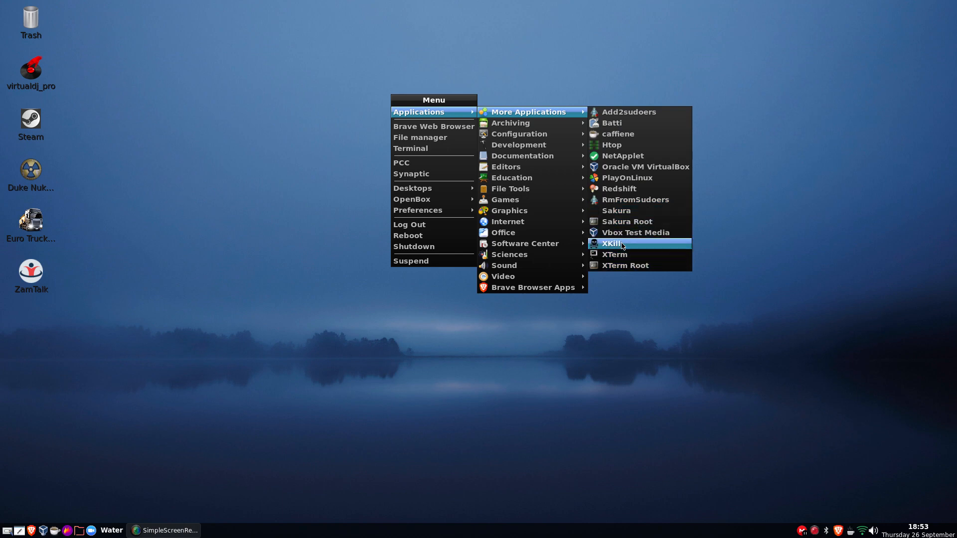
mouse_move(519, 133)
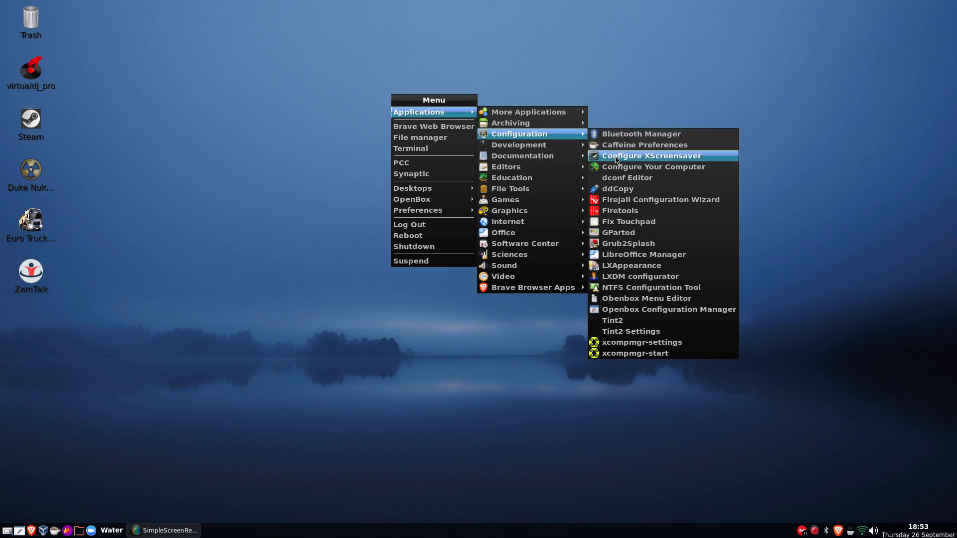
mouse_move(620, 211)
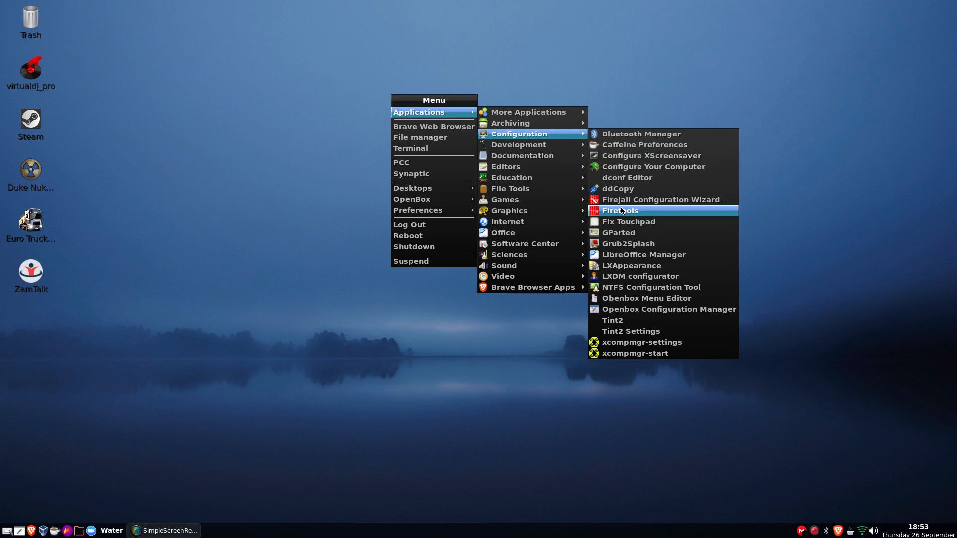
mouse_move(621, 376)
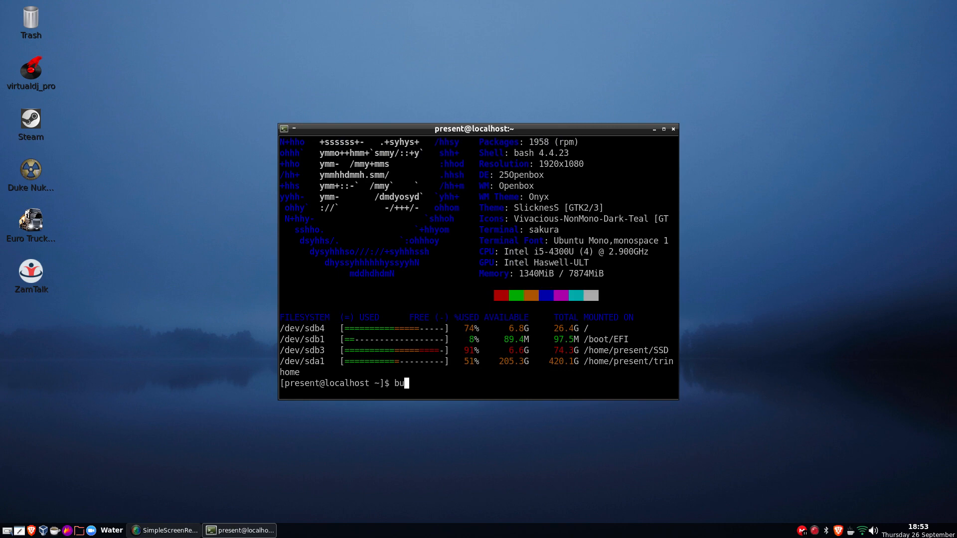
- Tab-complete and run bumblebeed, which quits reporting no discrete video card
key("Tab")
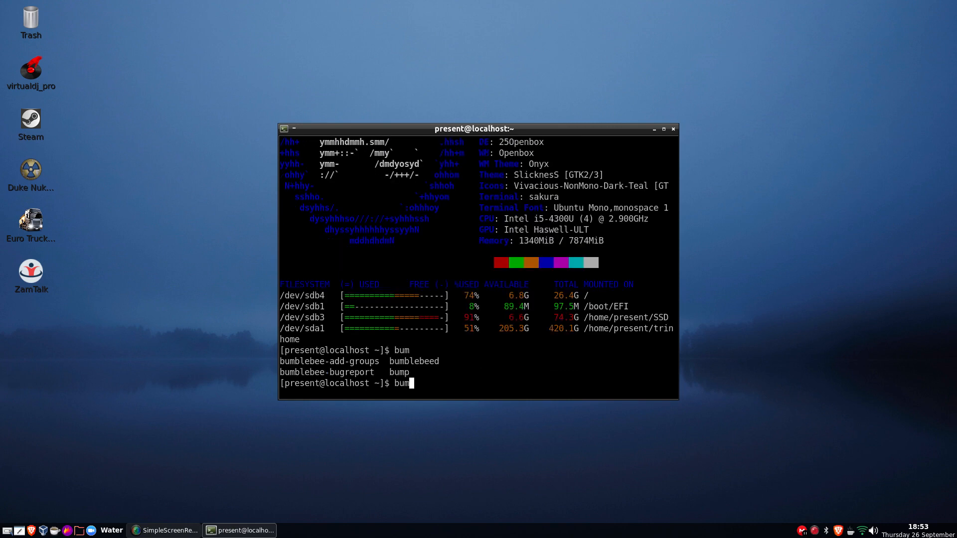
type("blebee")
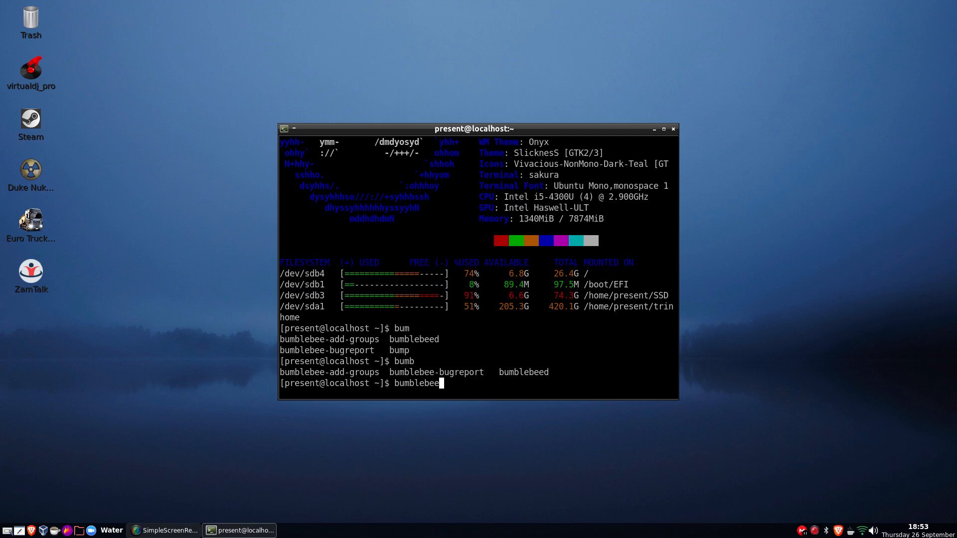
type("d")
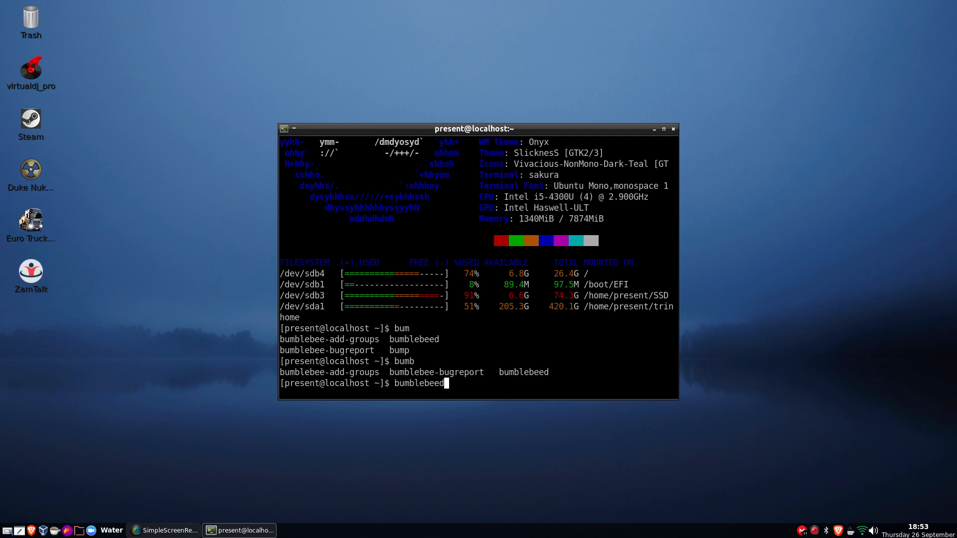
key("Return")
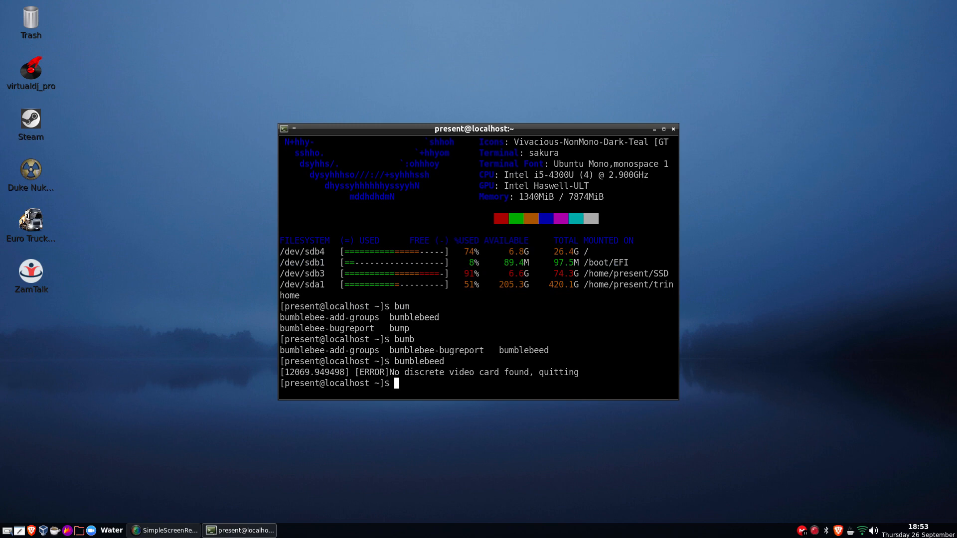
- Begin entering the drakxservices command at the prompt
type("d")
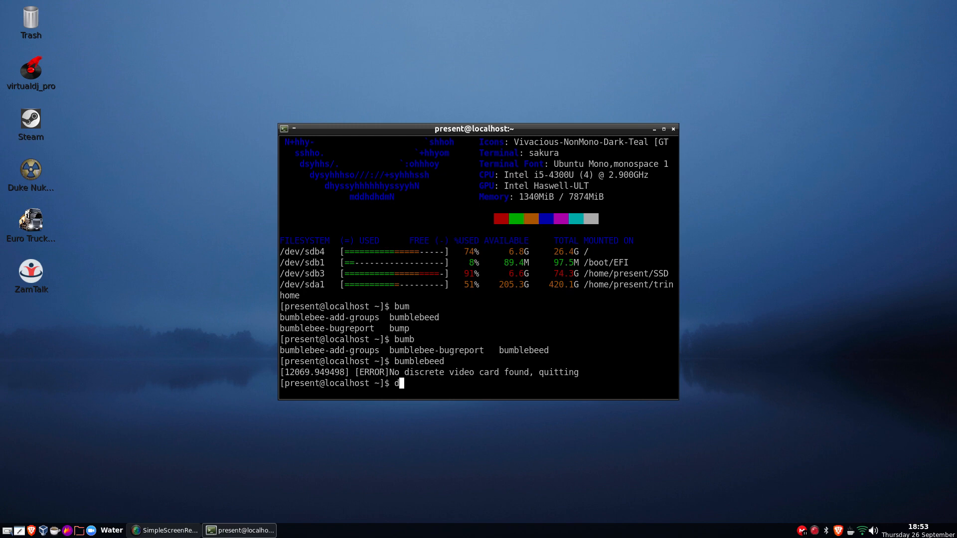
type("rakxse")
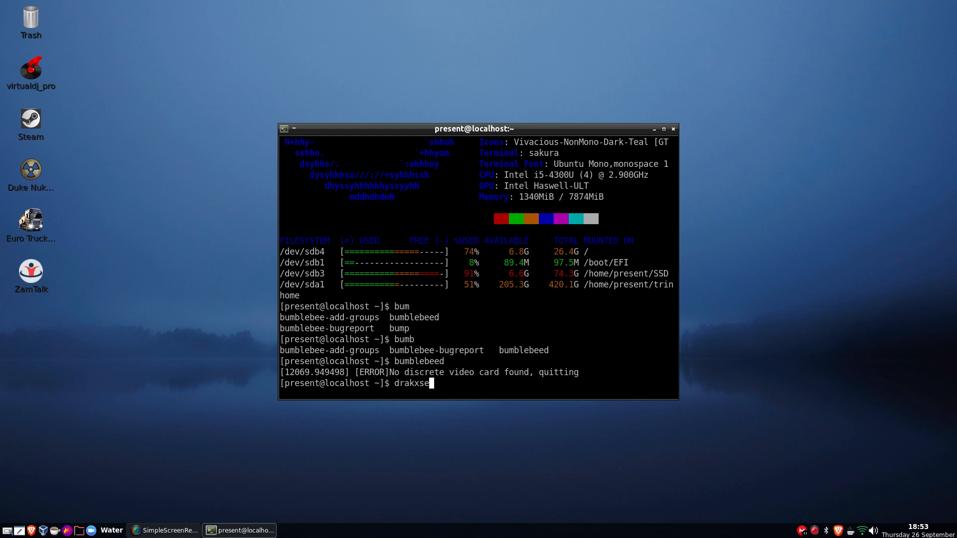
- Run drakxservices, authenticate as root and centre its Services window listing bumblebeed as stopped
key("Return")
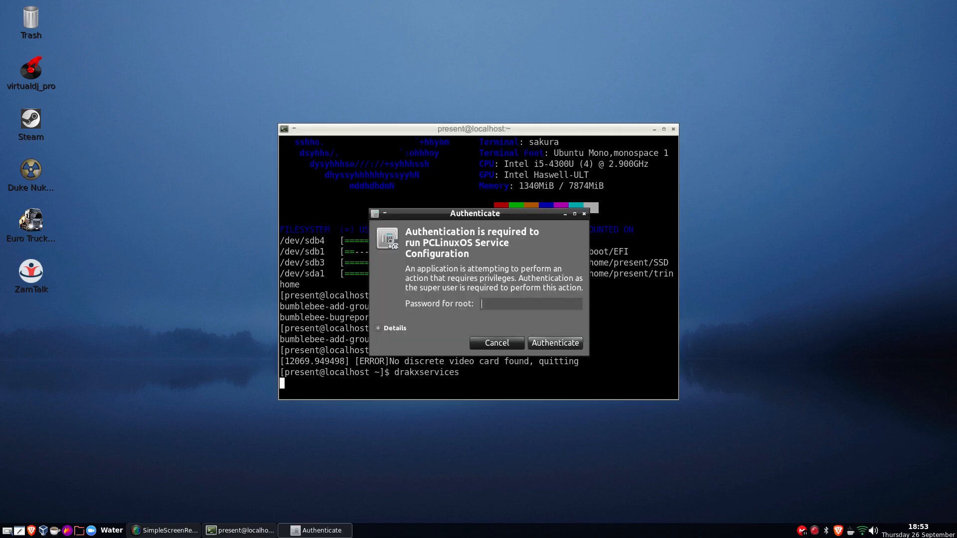
type("password")
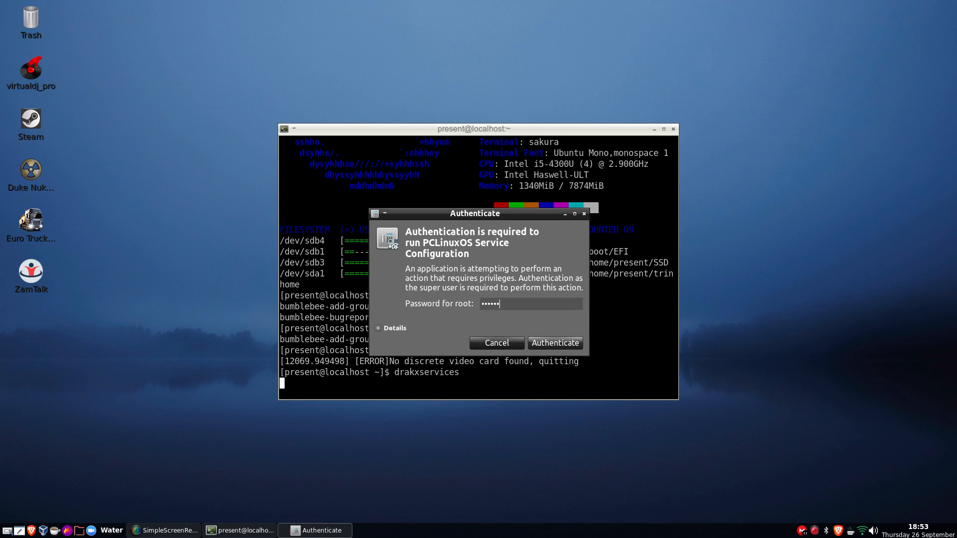
left_click(553, 342)
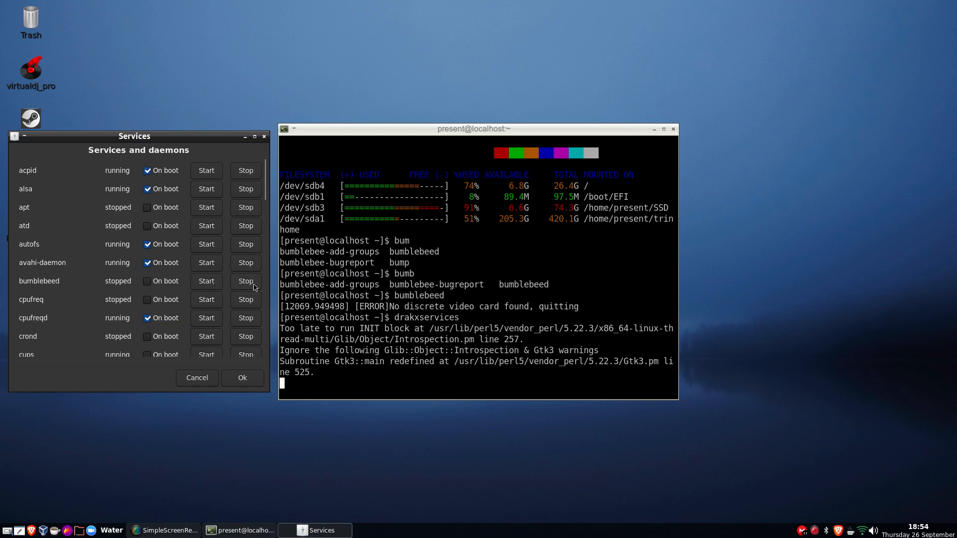
mouse_move(76, 322)
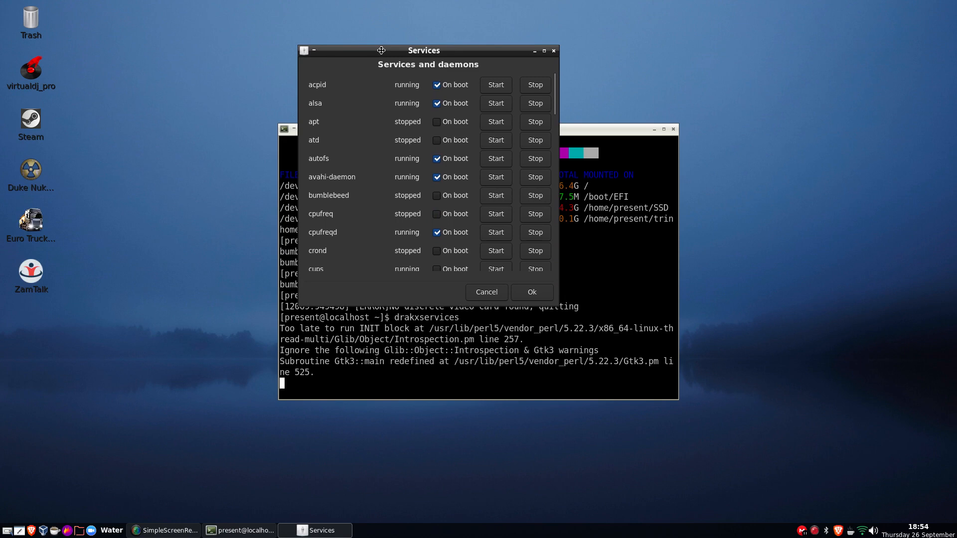
left_click_drag(422, 50, 423, 86)
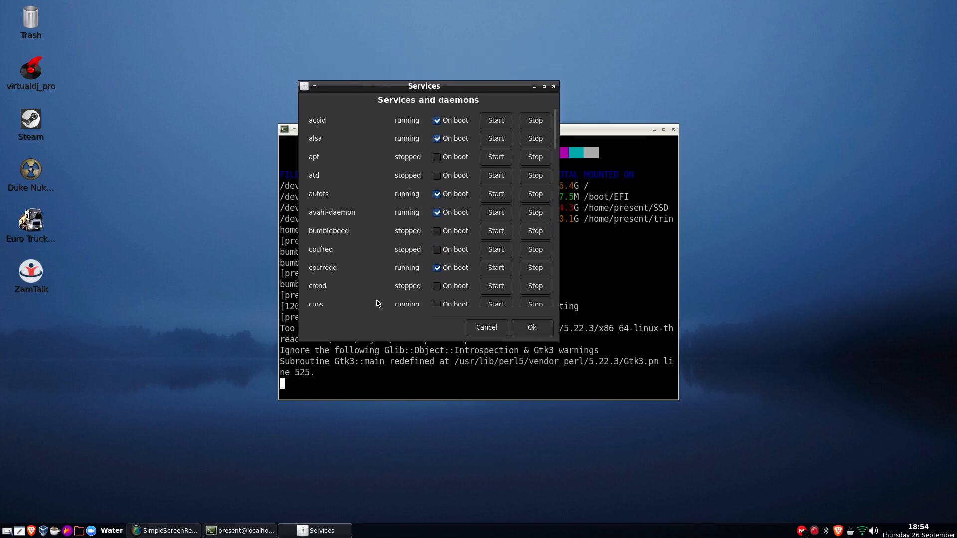
mouse_move(369, 251)
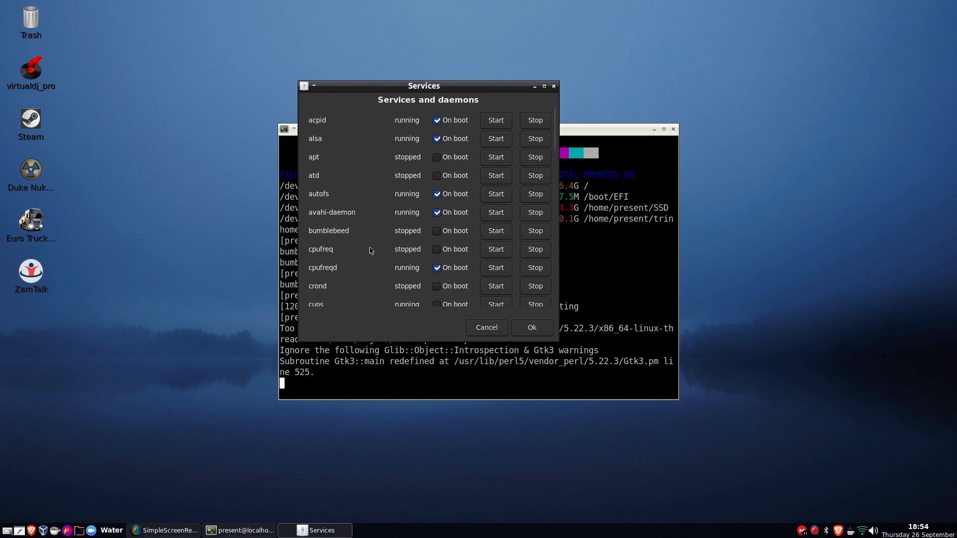
mouse_move(369, 263)
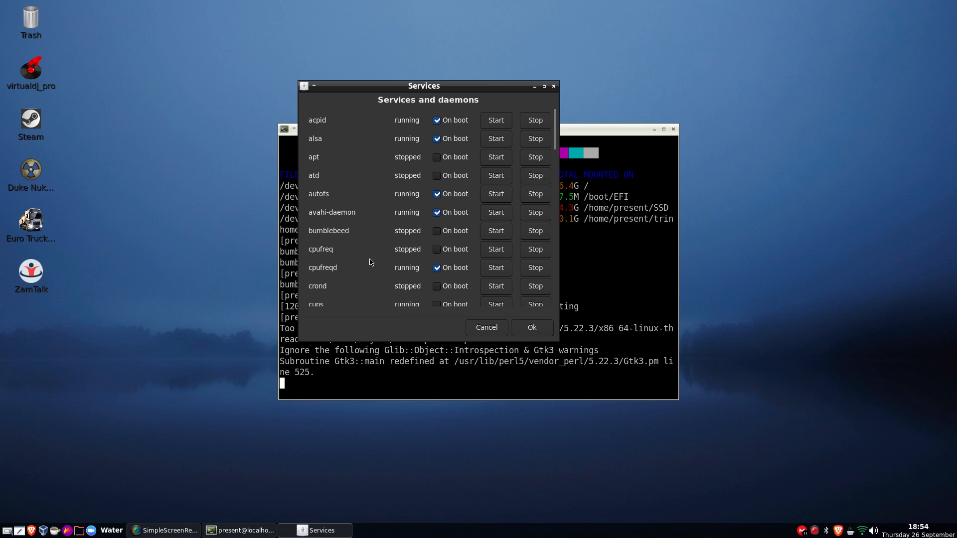
mouse_move(394, 264)
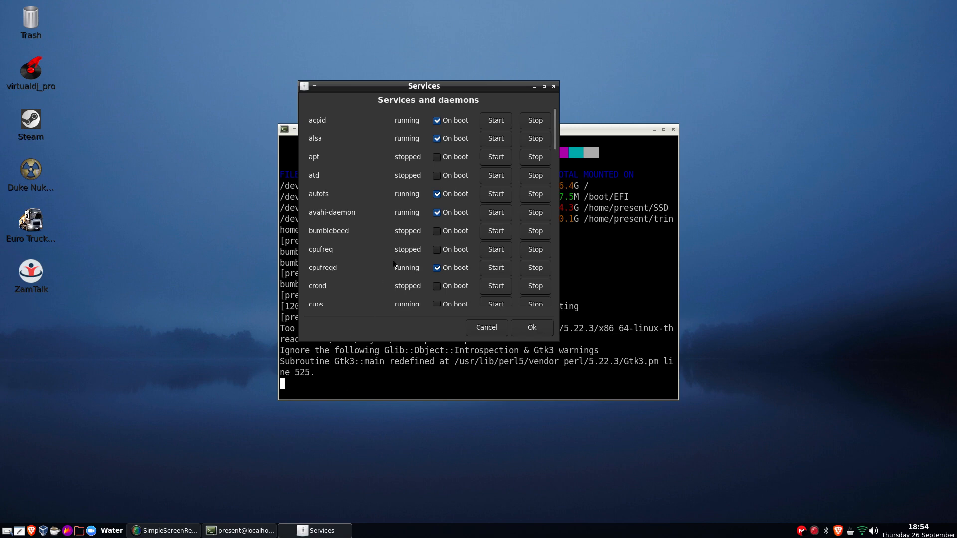
mouse_move(395, 109)
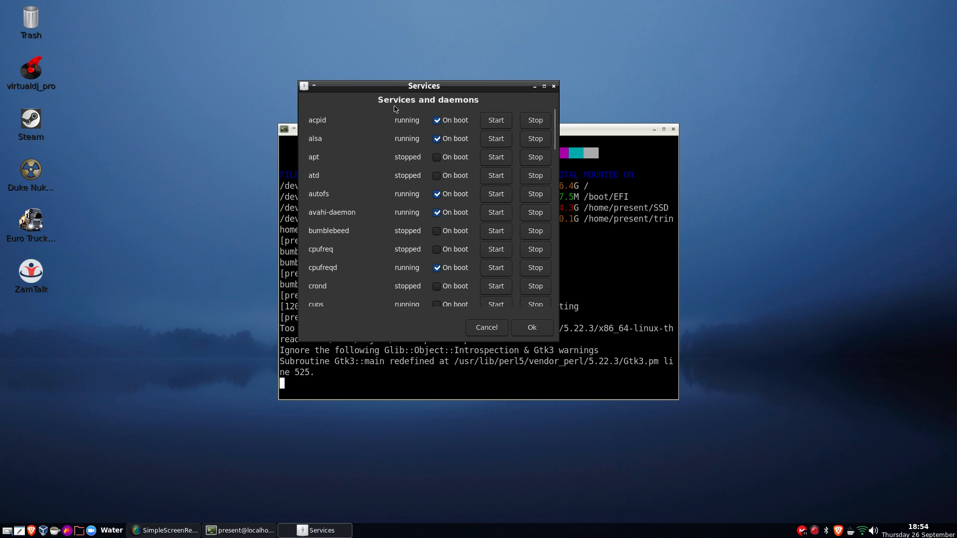
mouse_move(108, 482)
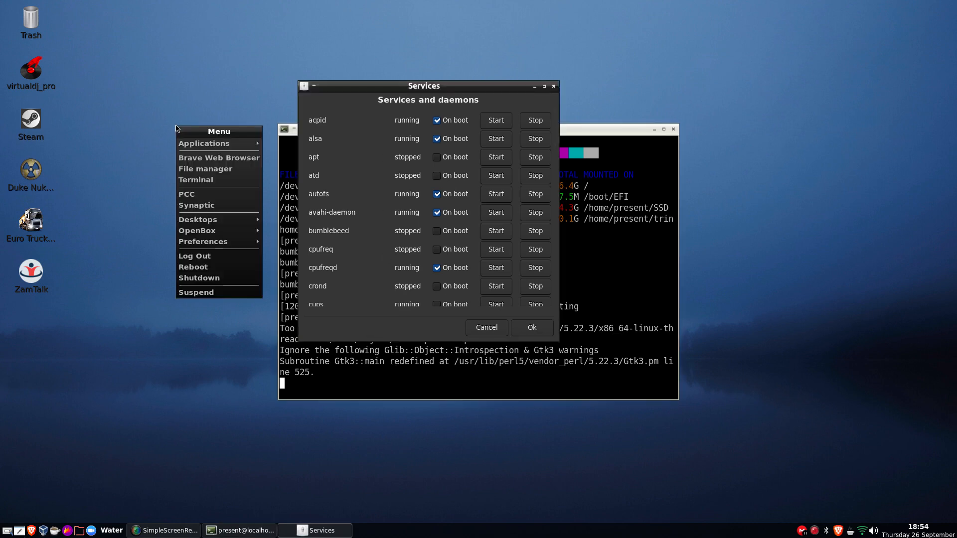
mouse_move(202, 195)
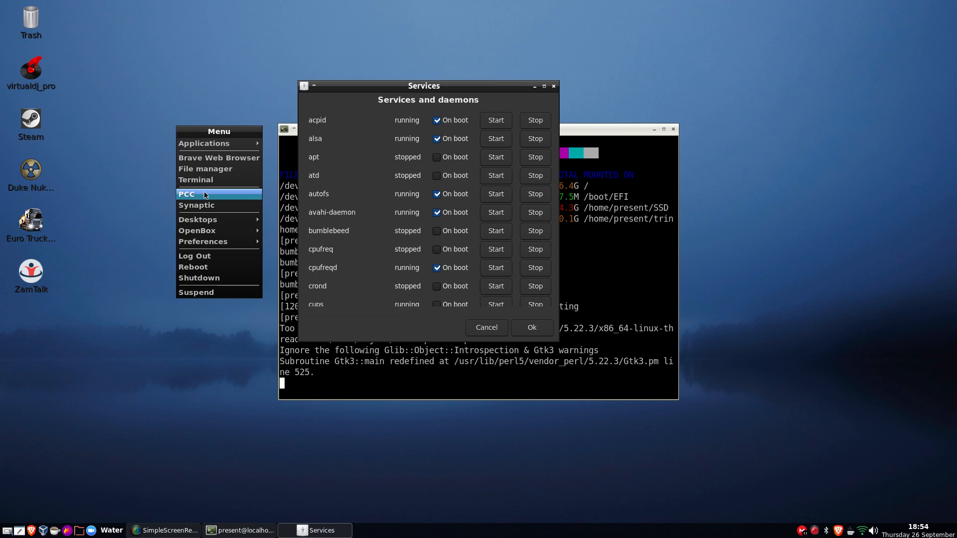
- Launch PCLinuxOS Control Center from the desktop menu and authenticate as root
left_click(186, 195)
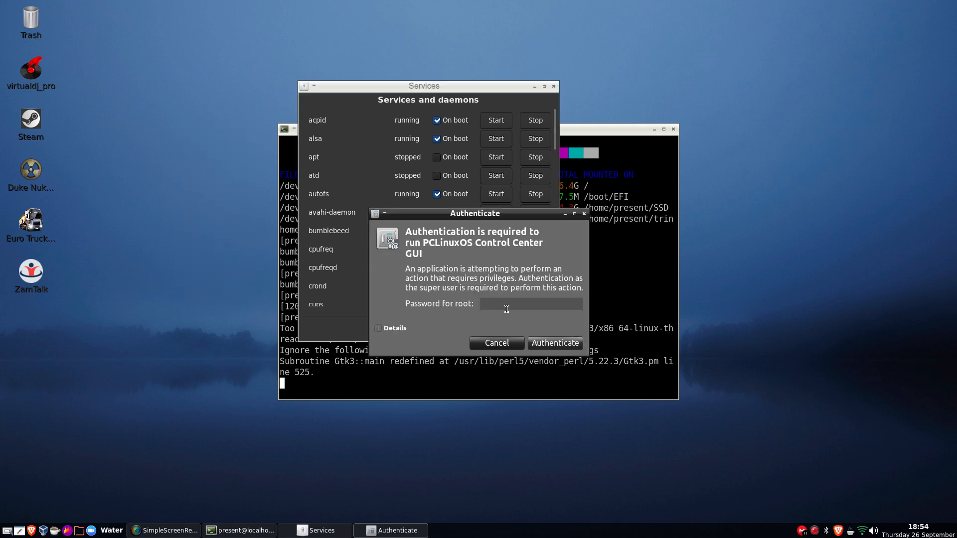
left_click(530, 304)
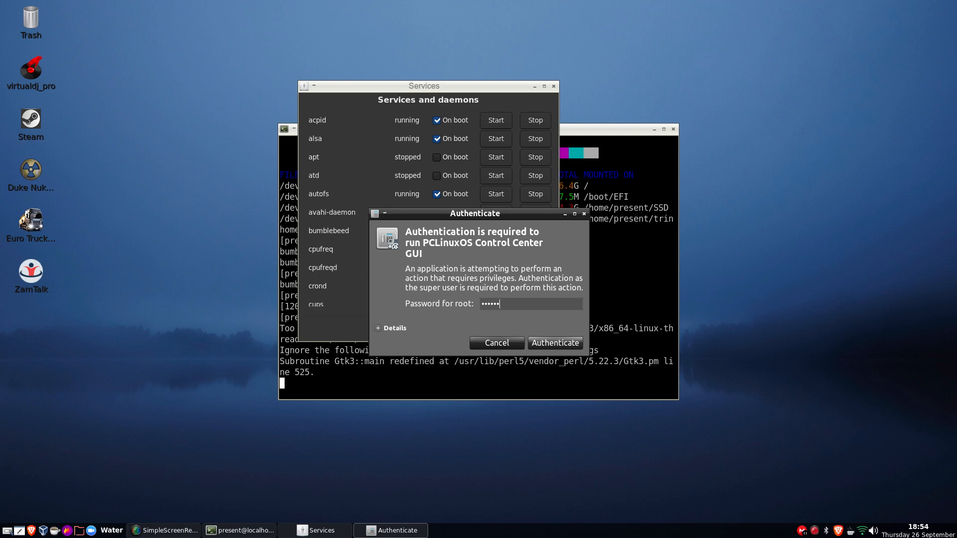
left_click(554, 342)
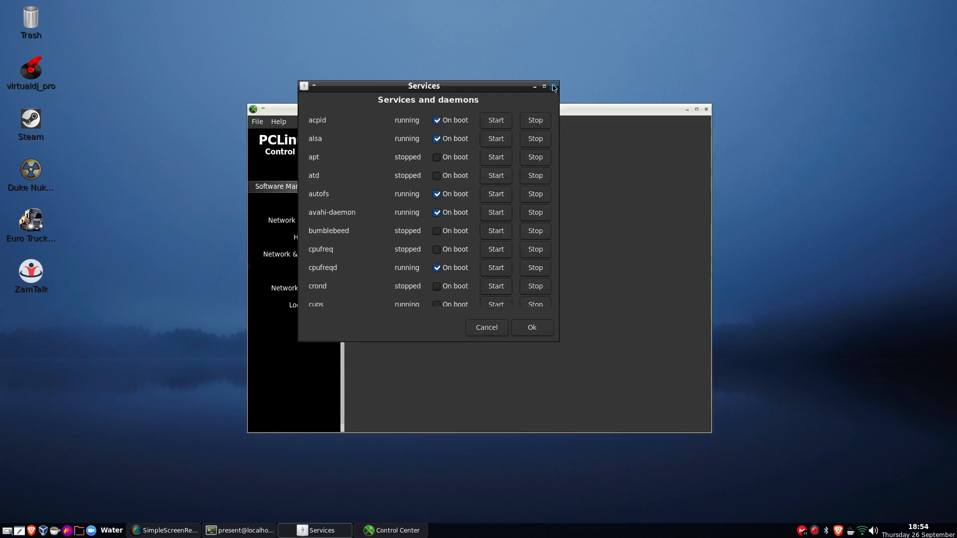
- Close the standalone Services window and open System > Manage system services listing bumblebeed
left_click(554, 85)
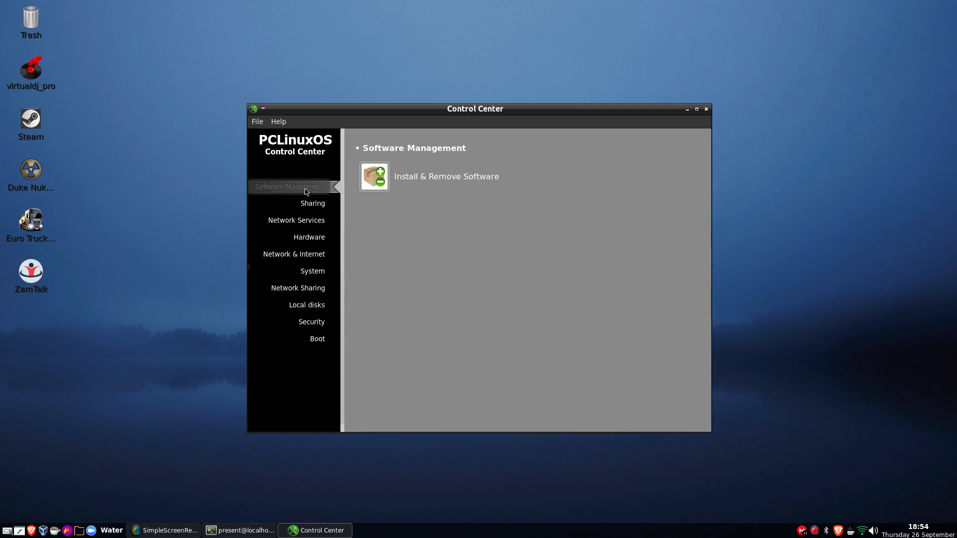
left_click(312, 272)
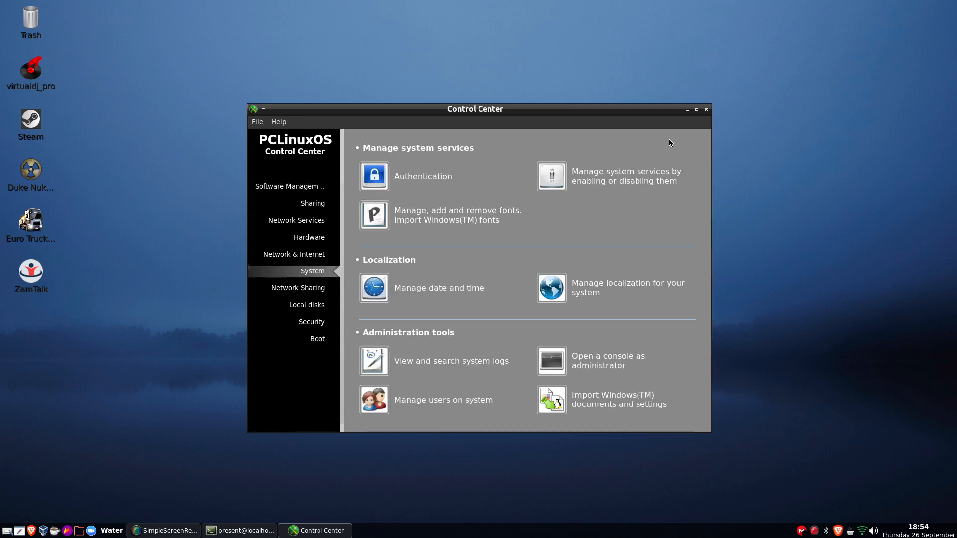
left_click(551, 176)
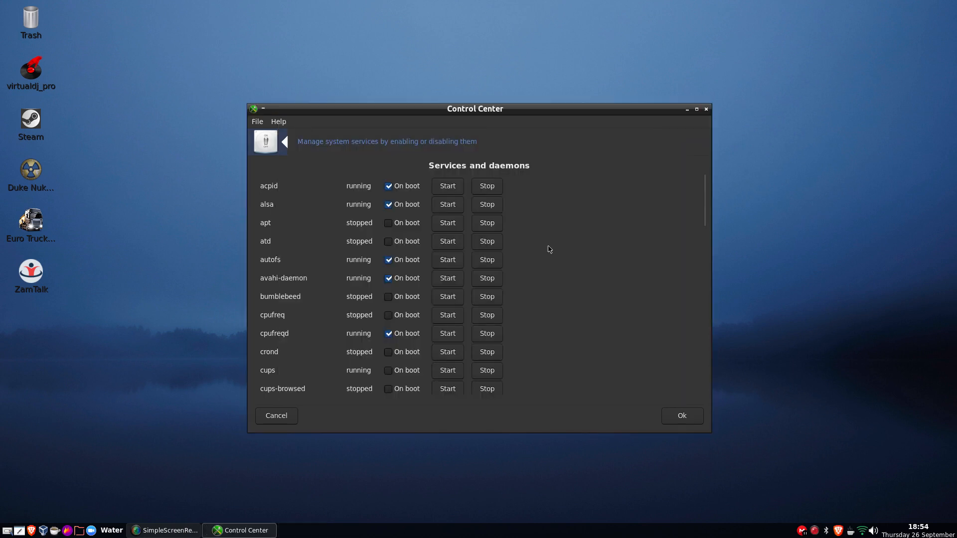
mouse_move(391, 301)
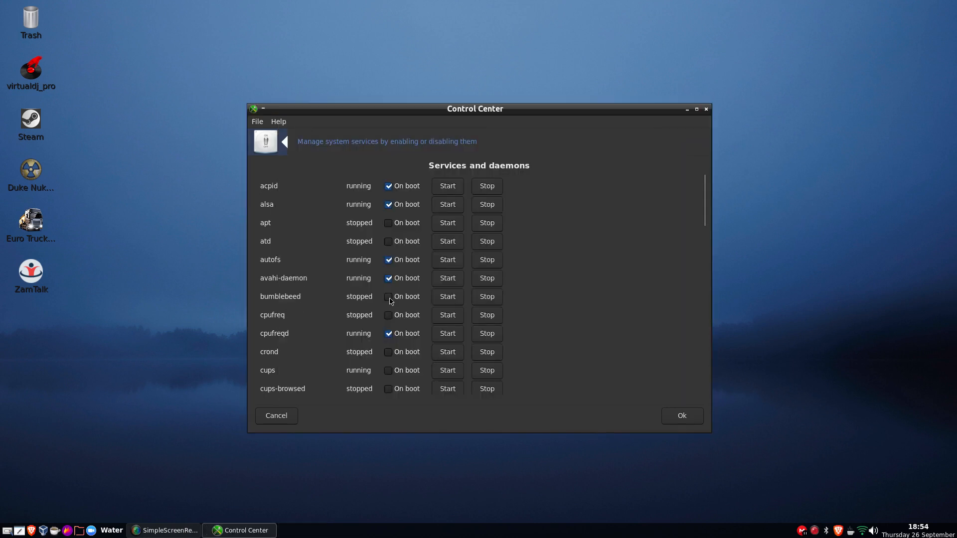
left_click(388, 297)
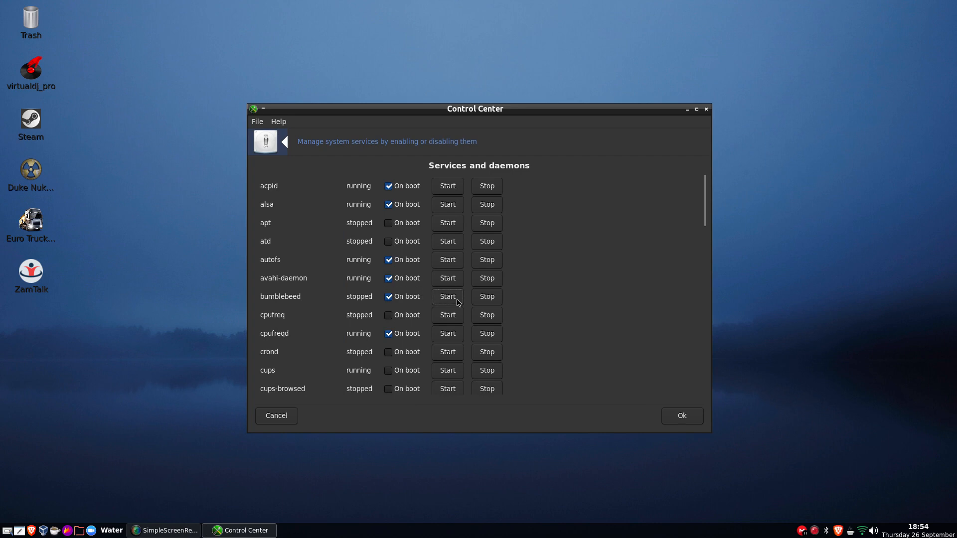
mouse_move(443, 298)
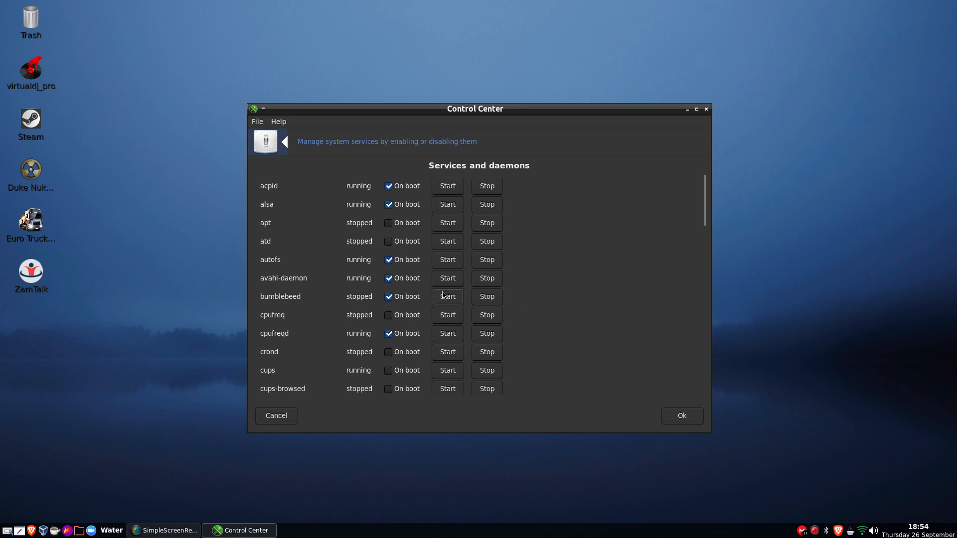
left_click(388, 297)
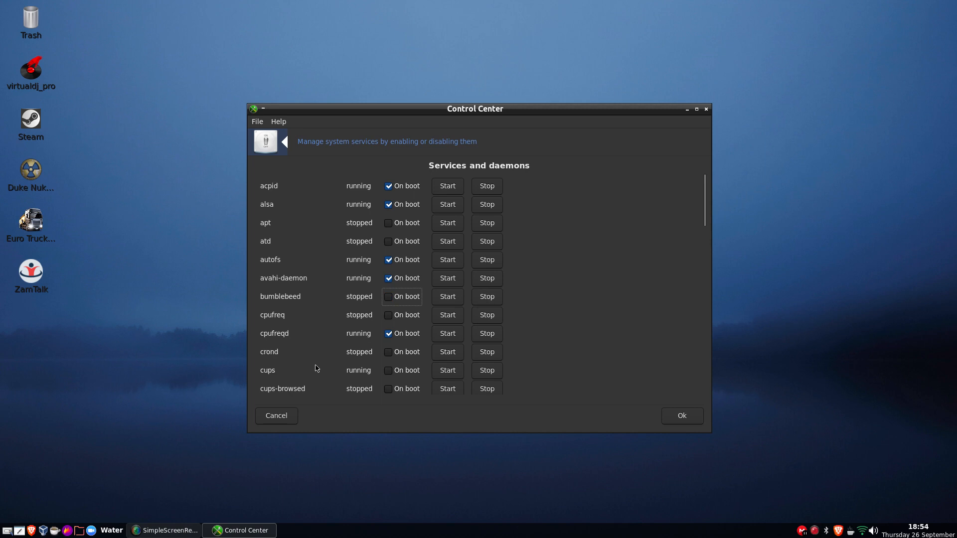
scroll("down", 3)
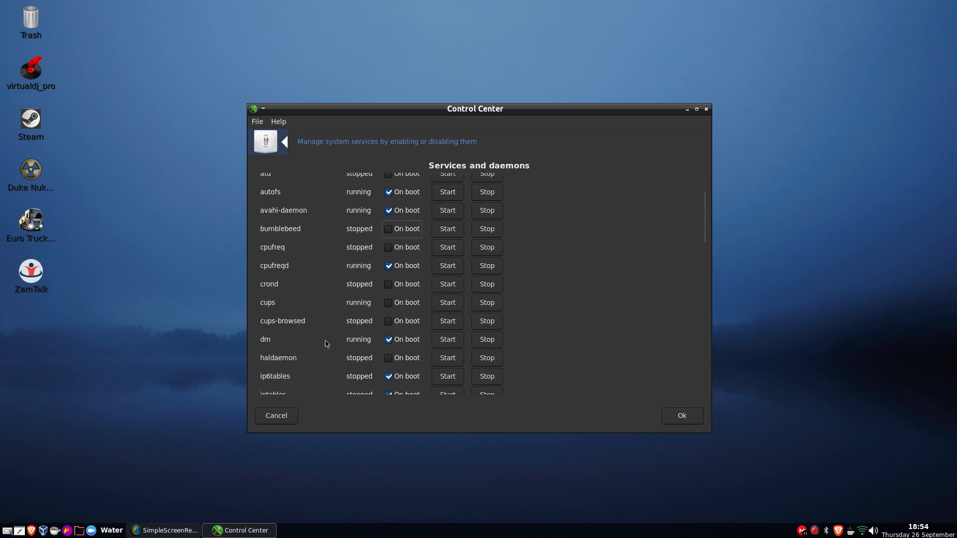
scroll("down", 3)
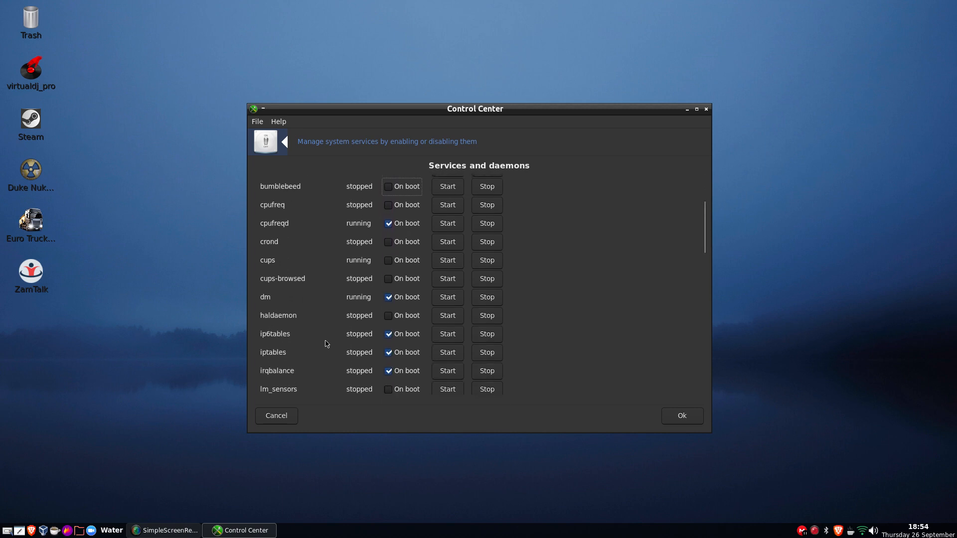
scroll("down", 3)
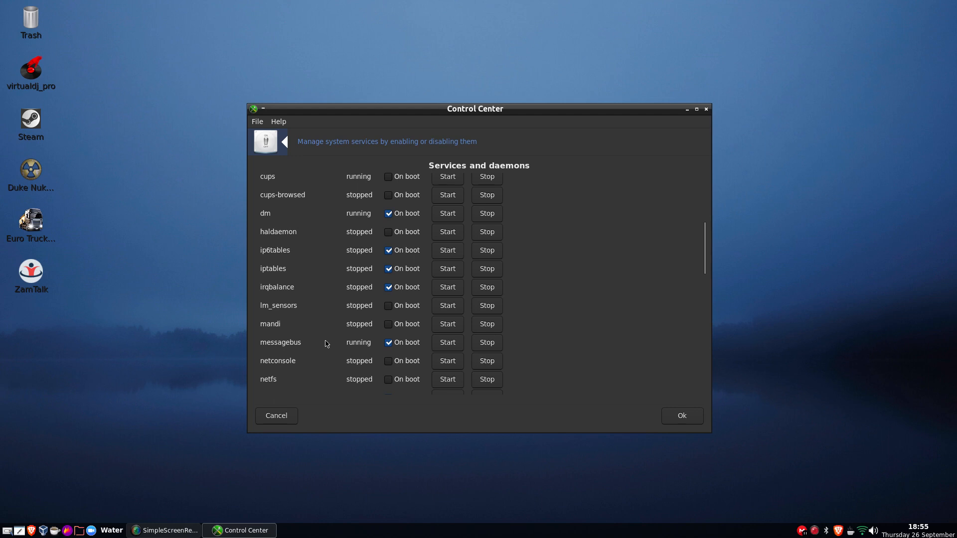
scroll("down", 3)
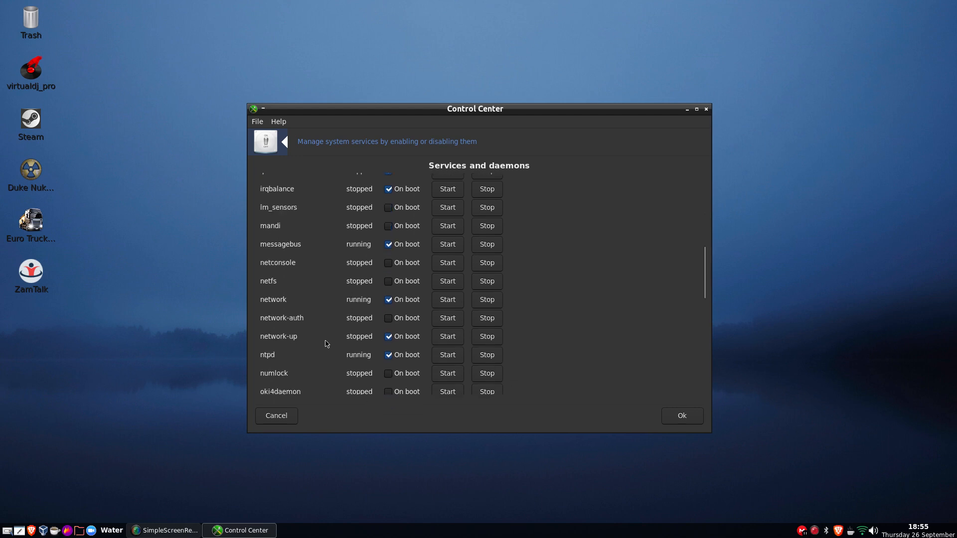
scroll("down", 3)
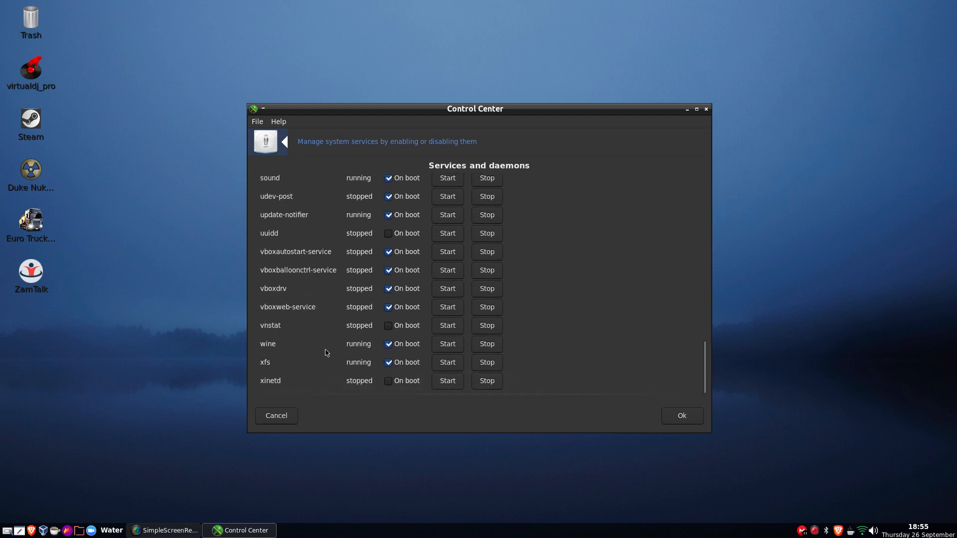
scroll("down", 3)
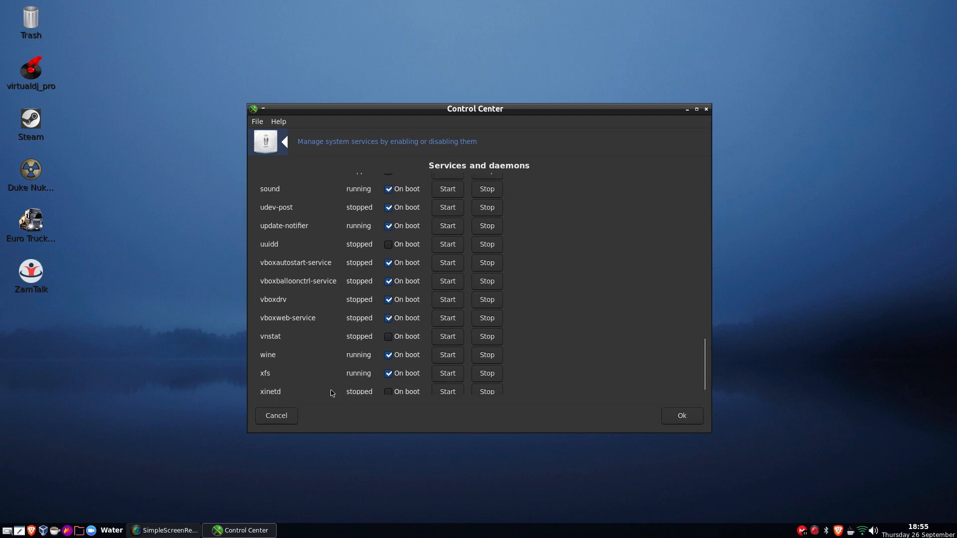
scroll("up", 3)
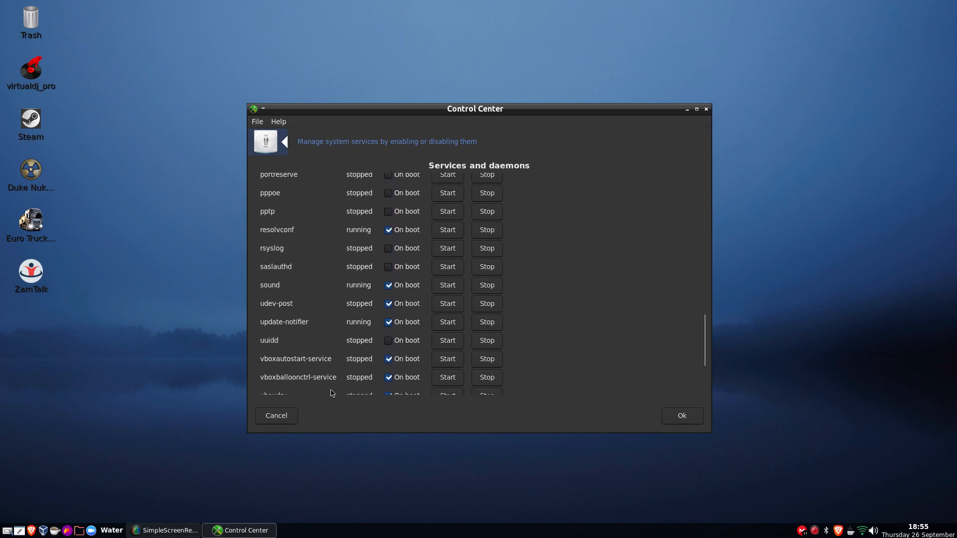
scroll("up", 3)
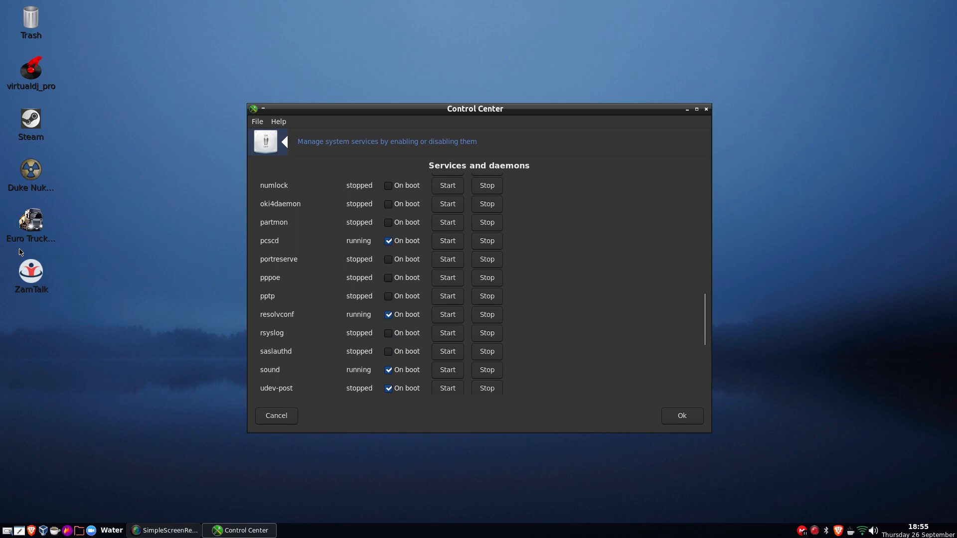
mouse_move(101, 178)
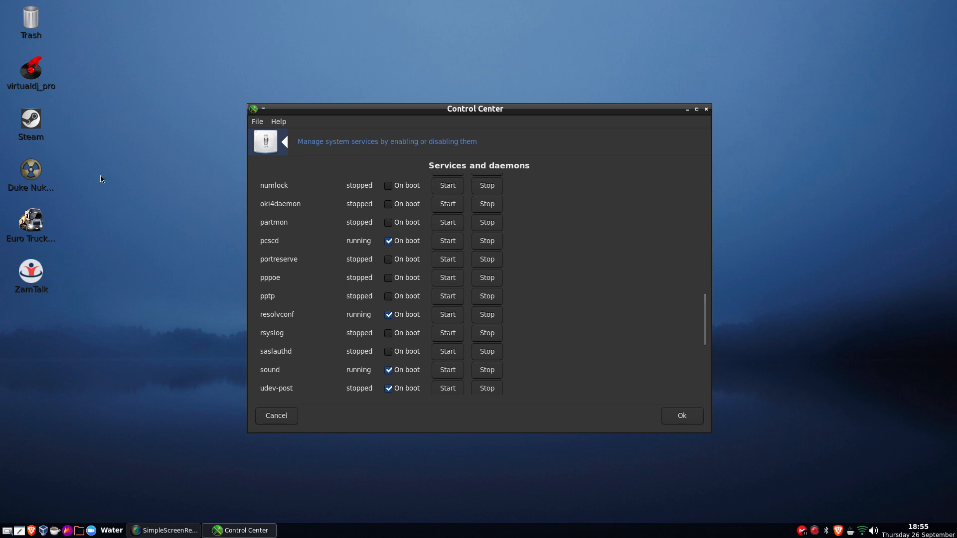
scroll("up", 3)
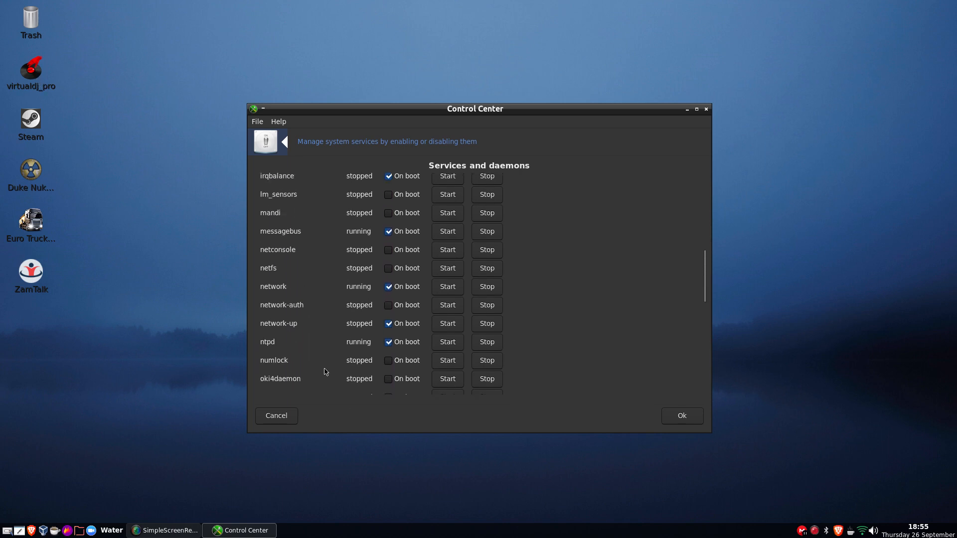
scroll("up", 3)
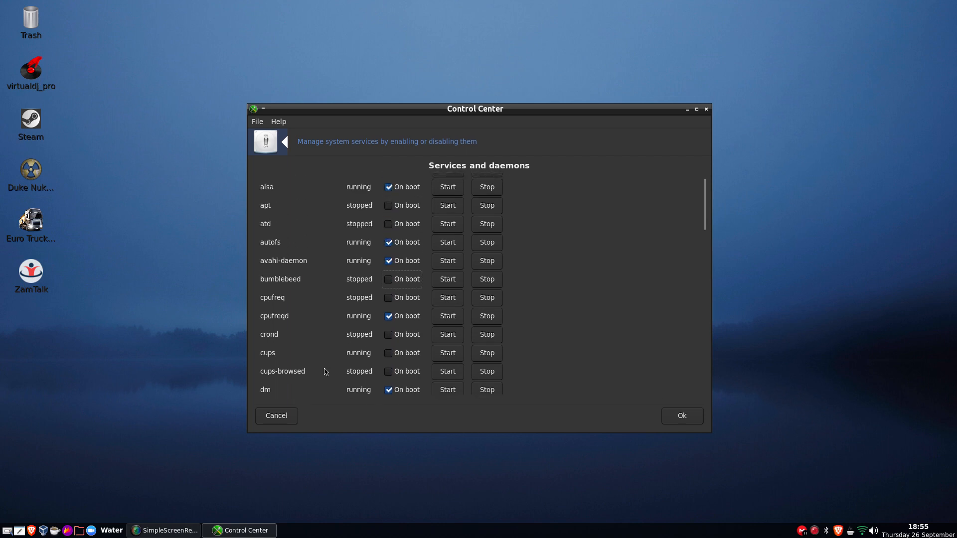
scroll("up", 3)
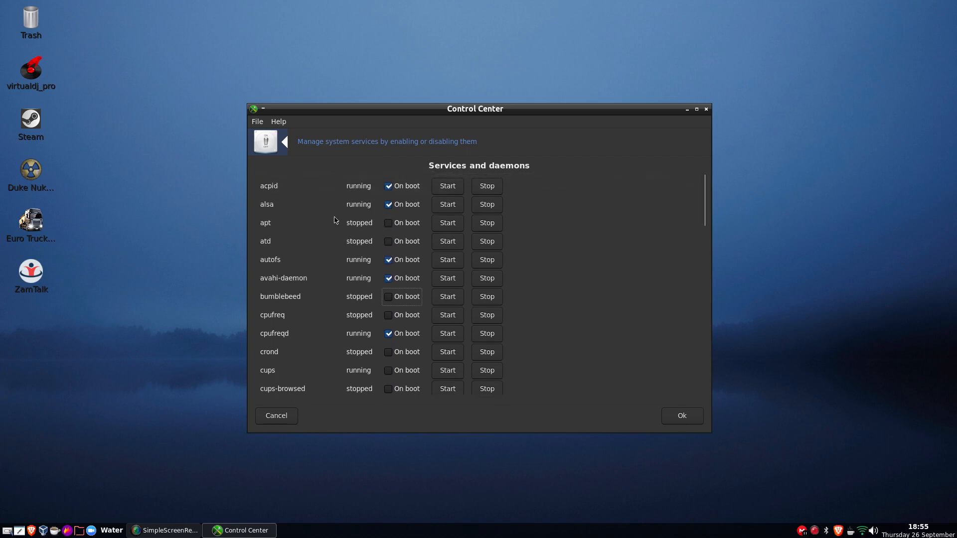
scroll("down", 3)
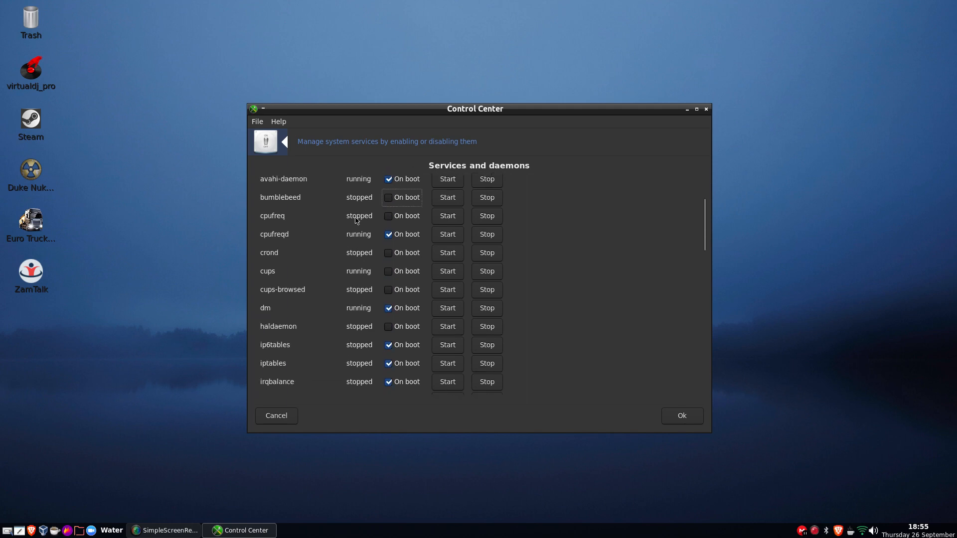
mouse_move(328, 330)
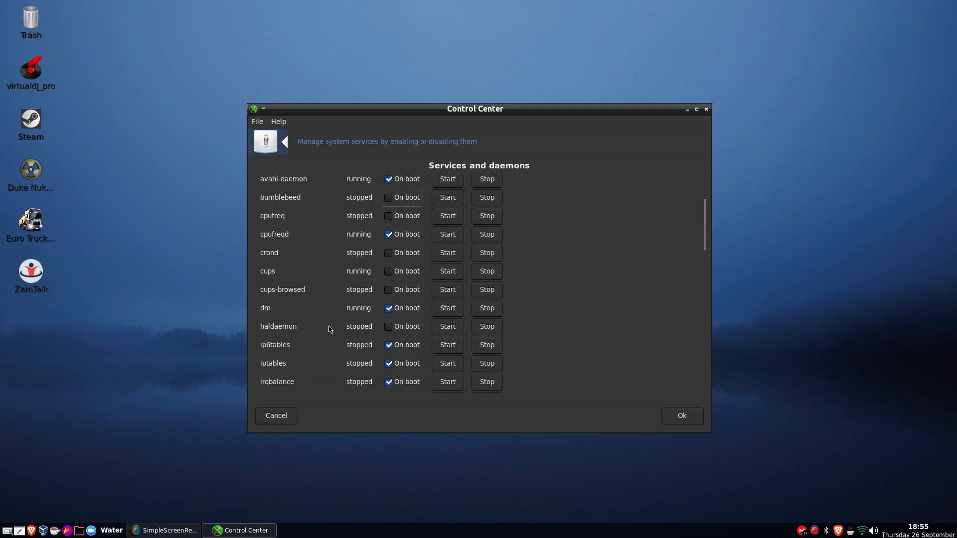